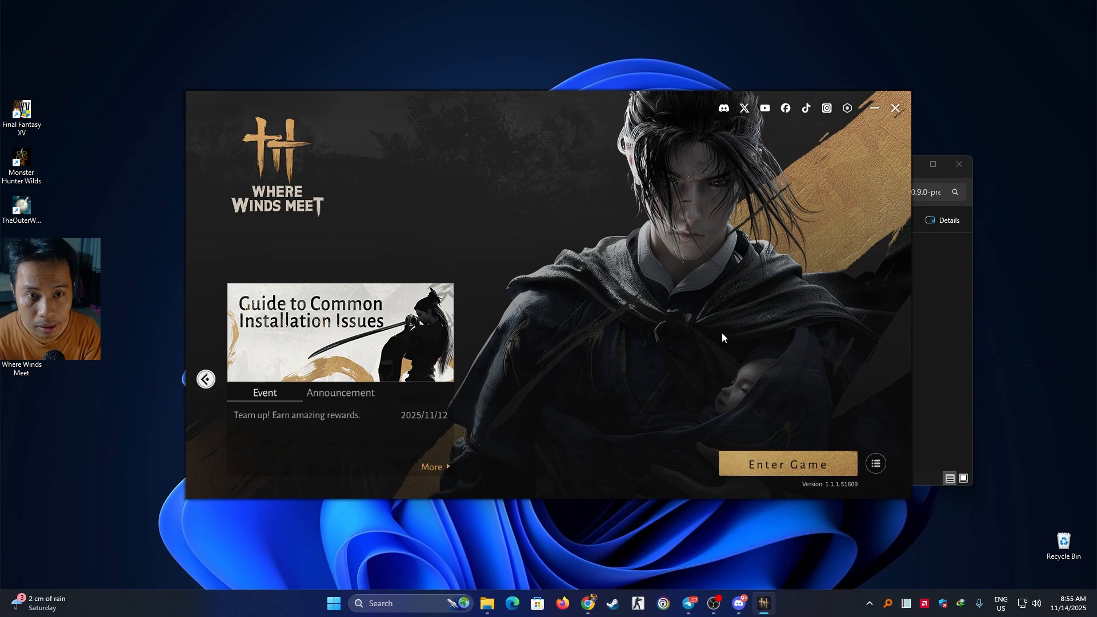
mouse_move(854, 172)
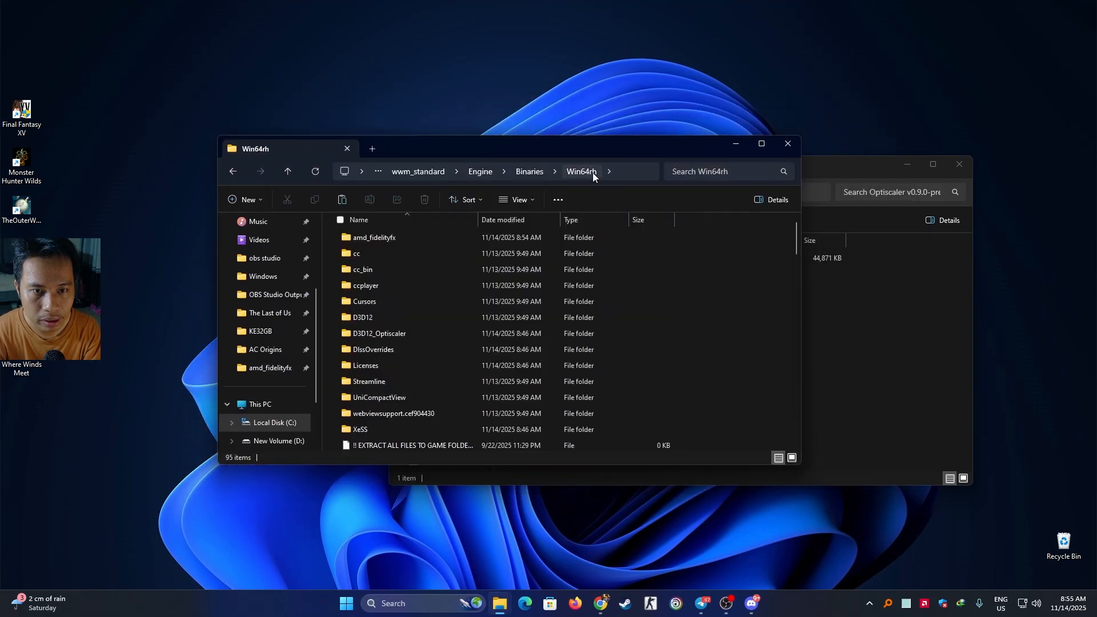
Bring the Optiscaler v0.9.0-pre4 download folder forward beside the Win64rh window.
left_click(491, 171)
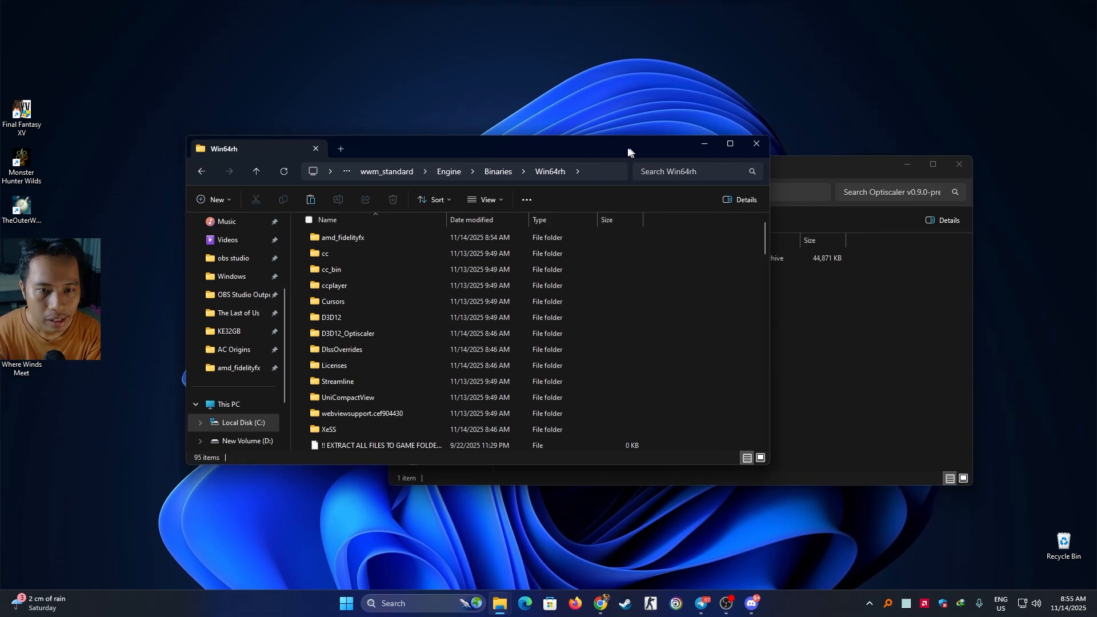
left_click(874, 163)
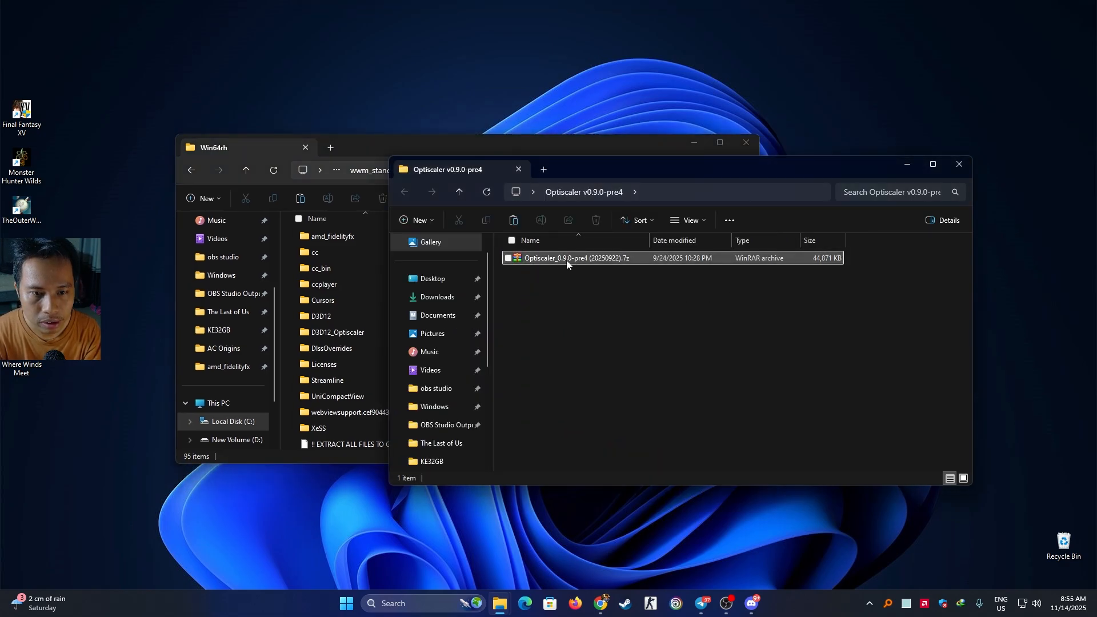
mouse_move(588, 263)
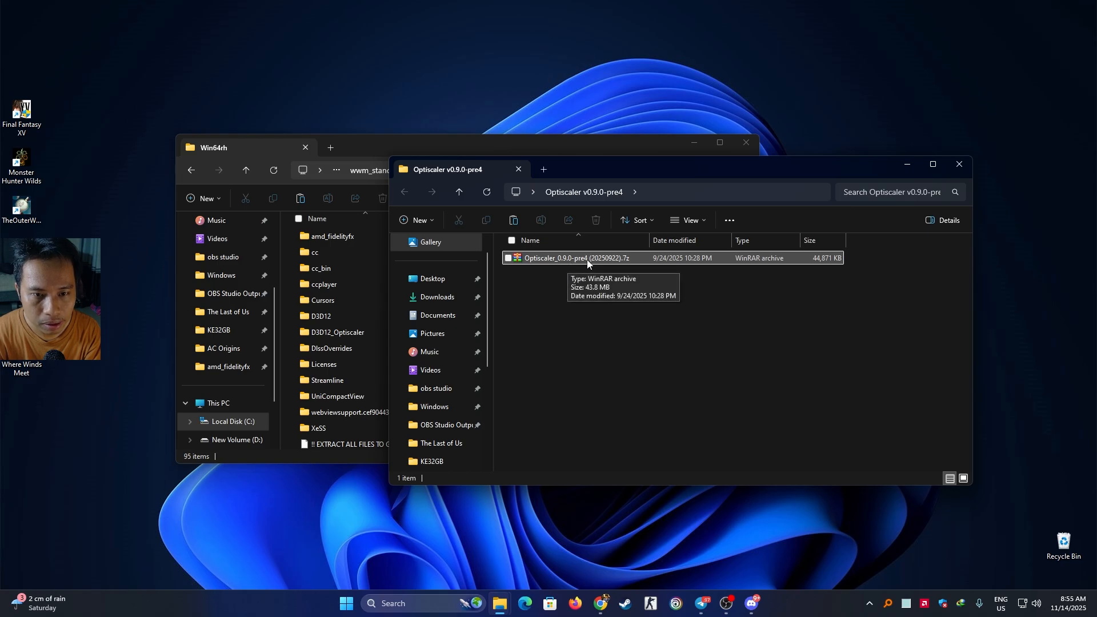
mouse_move(759, 603)
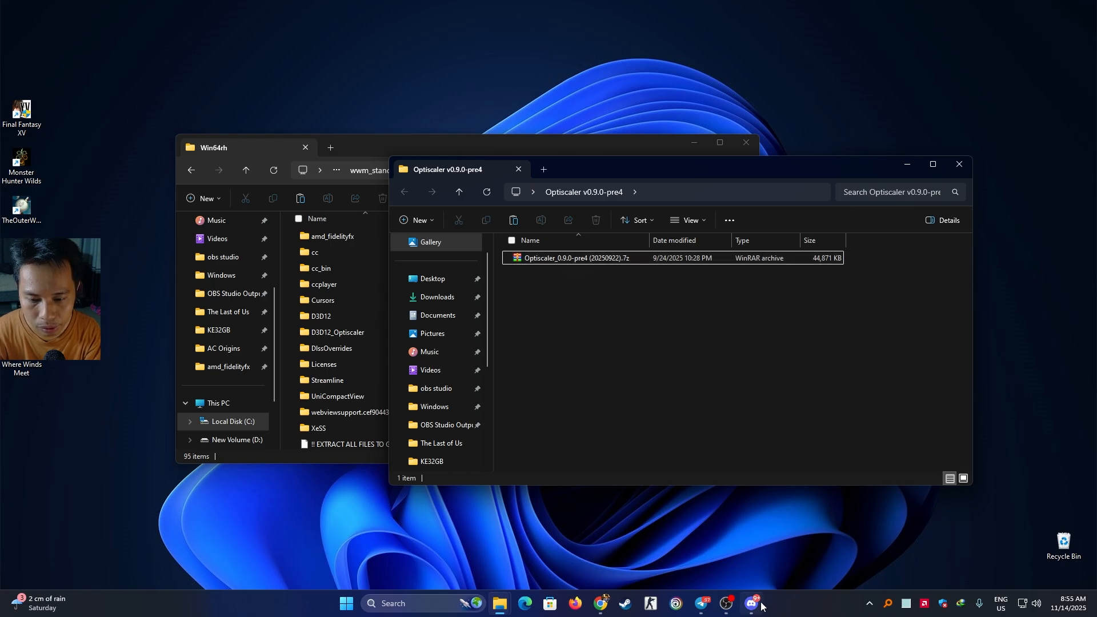
Switch to Discord's opti-test-builds channel at the v0.9.0-pre4 post, then return to the archive folder.
left_click(751, 604)
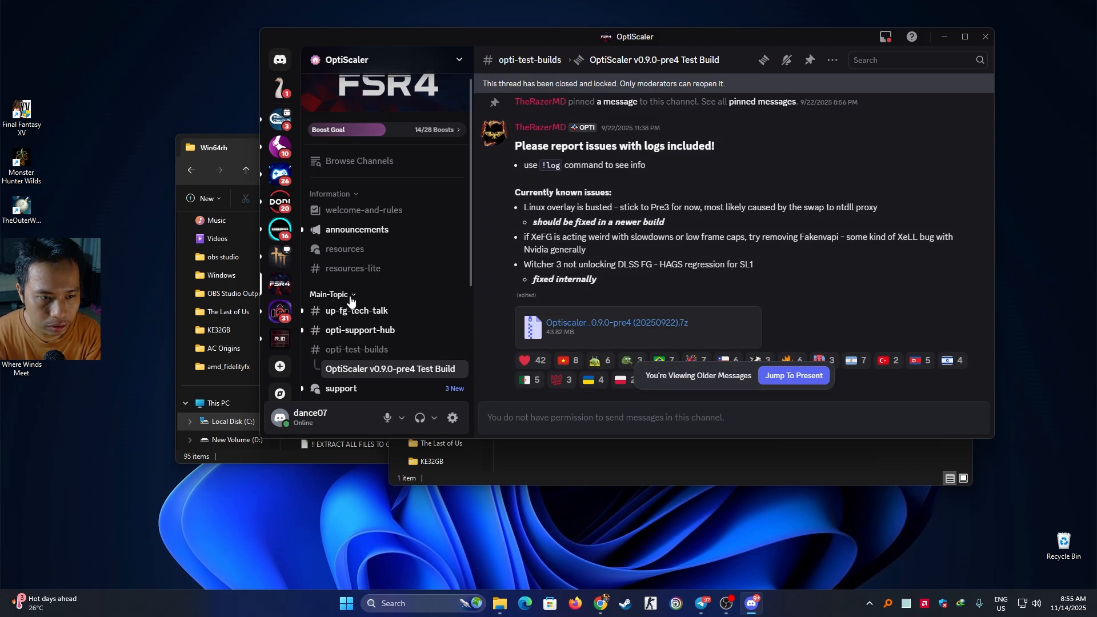
mouse_move(351, 376)
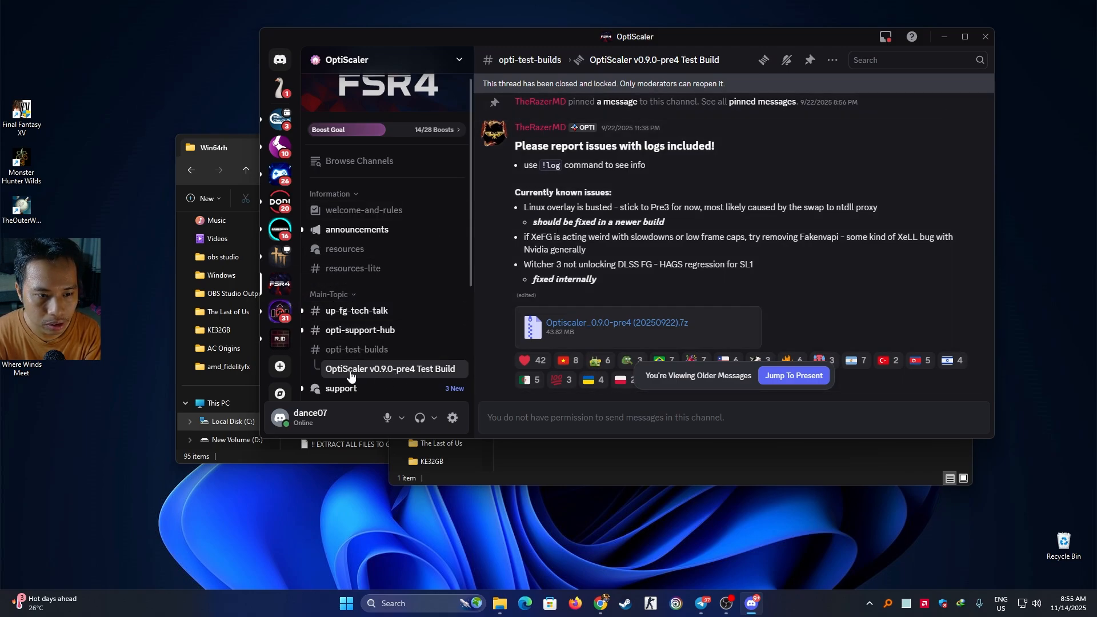
left_click(356, 349)
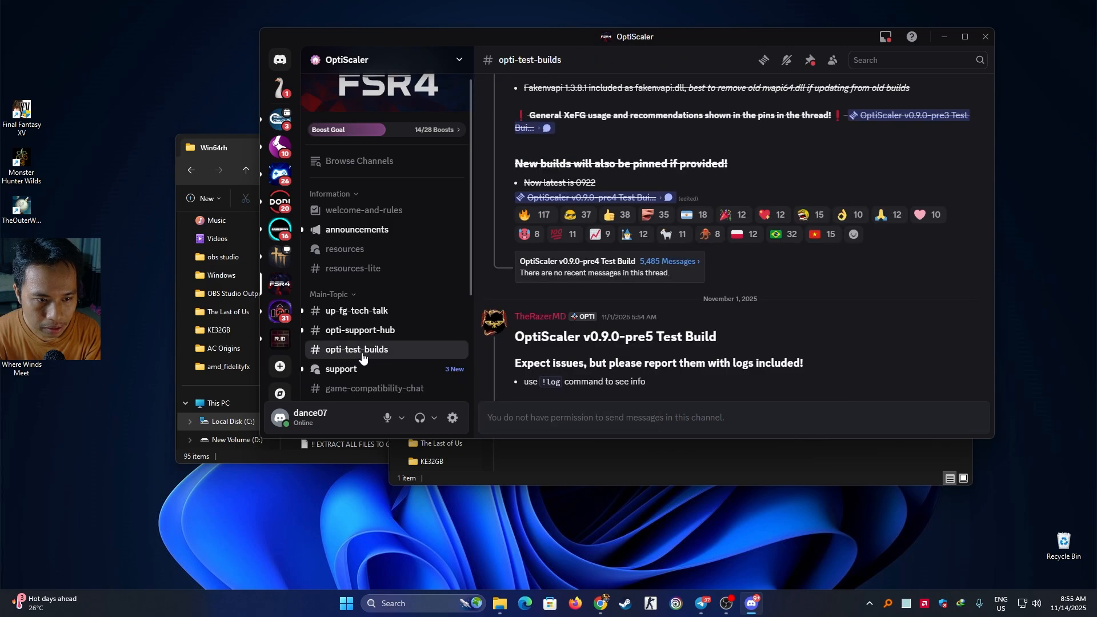
mouse_move(626, 341)
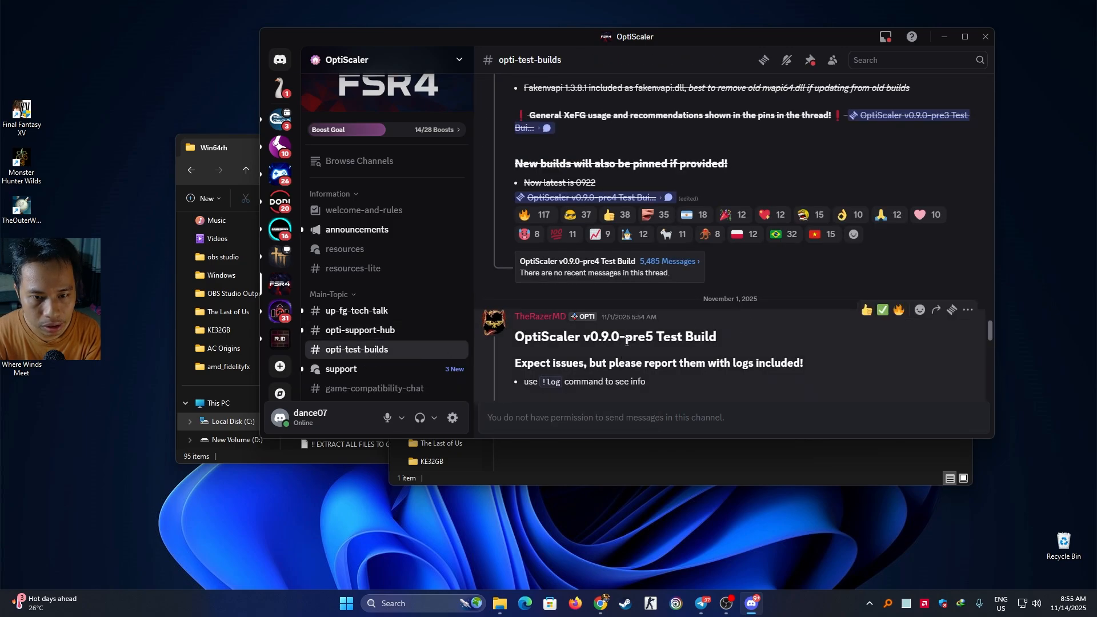
scroll("up", 3)
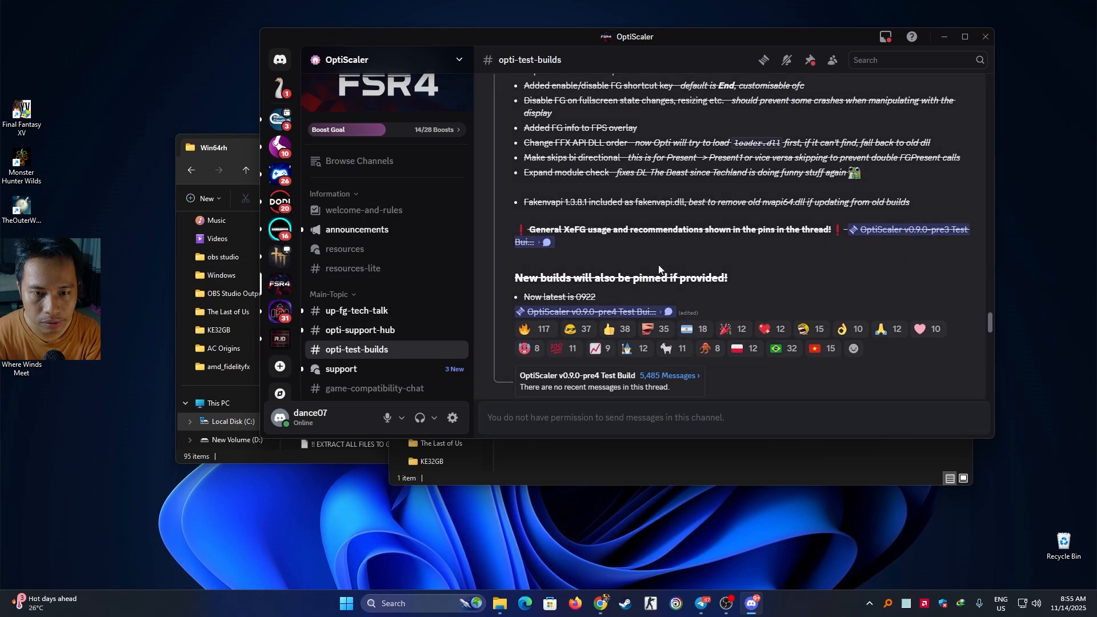
scroll("down", 3)
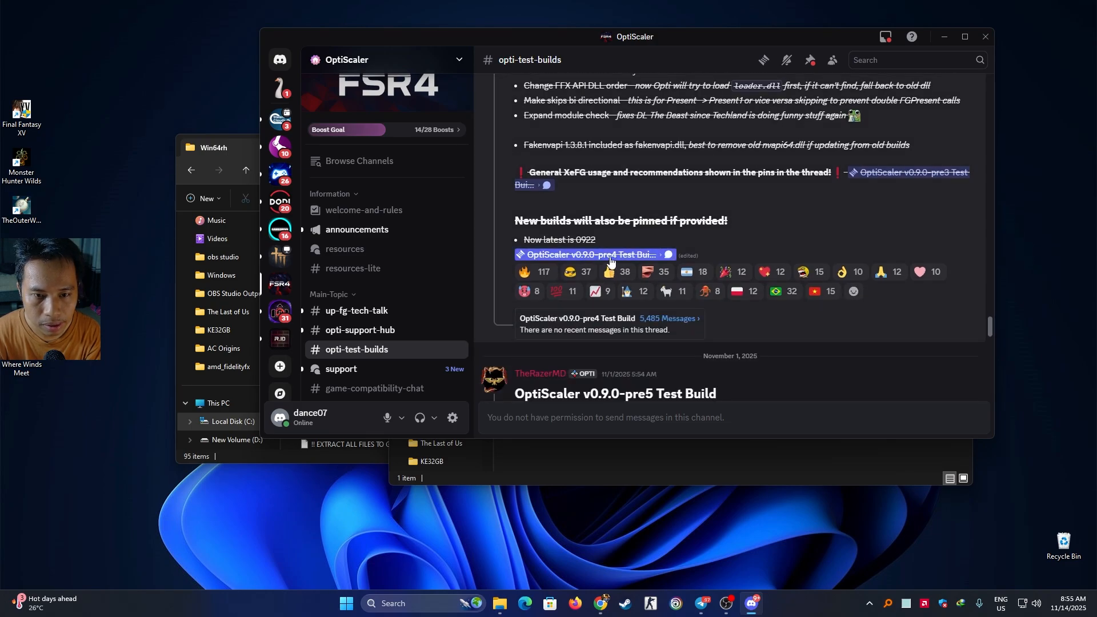
left_click(593, 254)
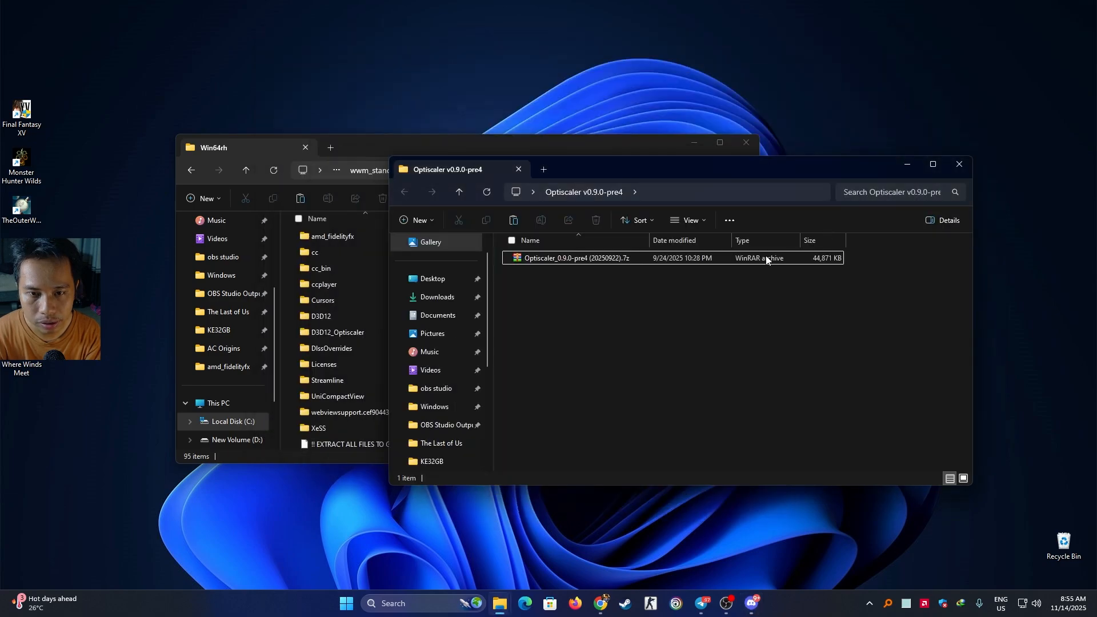
Extract the pre4 .7z with WinRAR to "Optiscaler_0.9.0-pre4 (20250922)\".
left_click(607, 259)
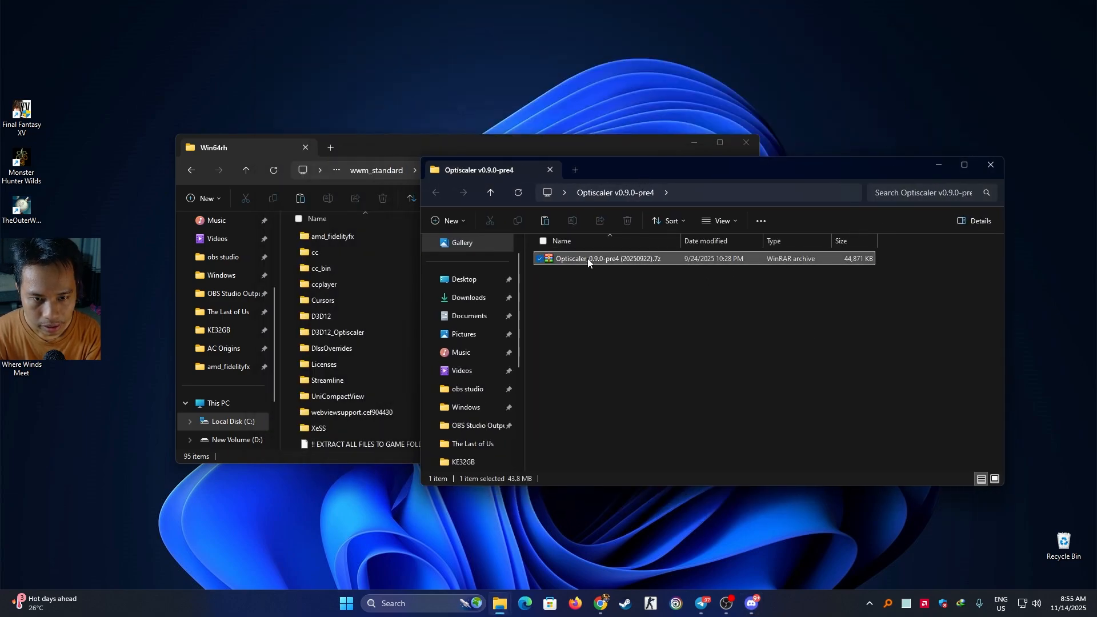
right_click(607, 258)
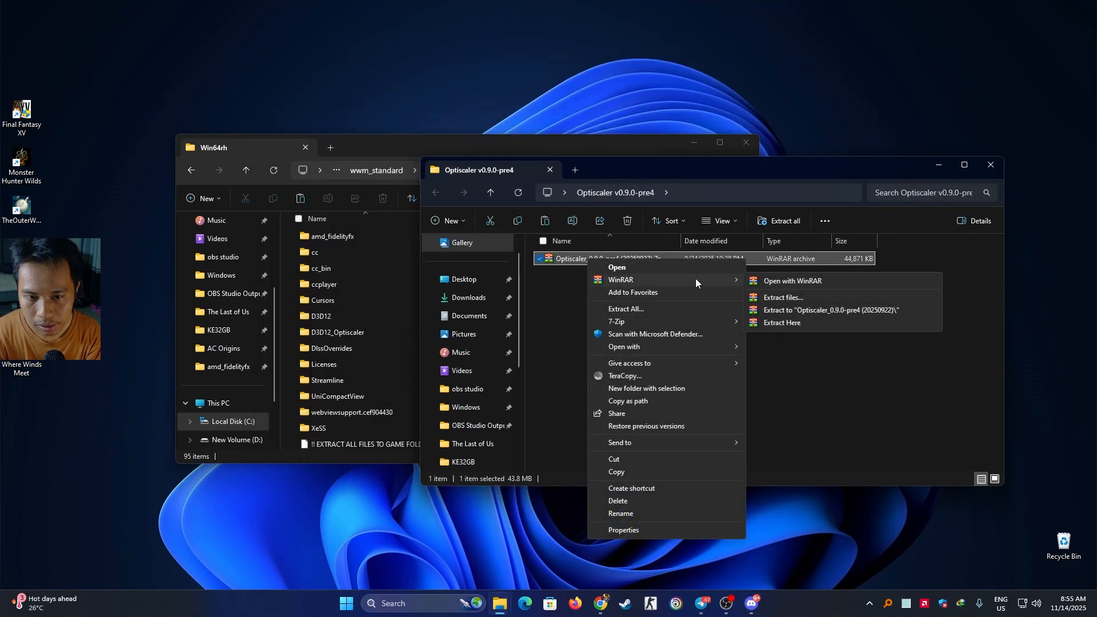
mouse_move(728, 288)
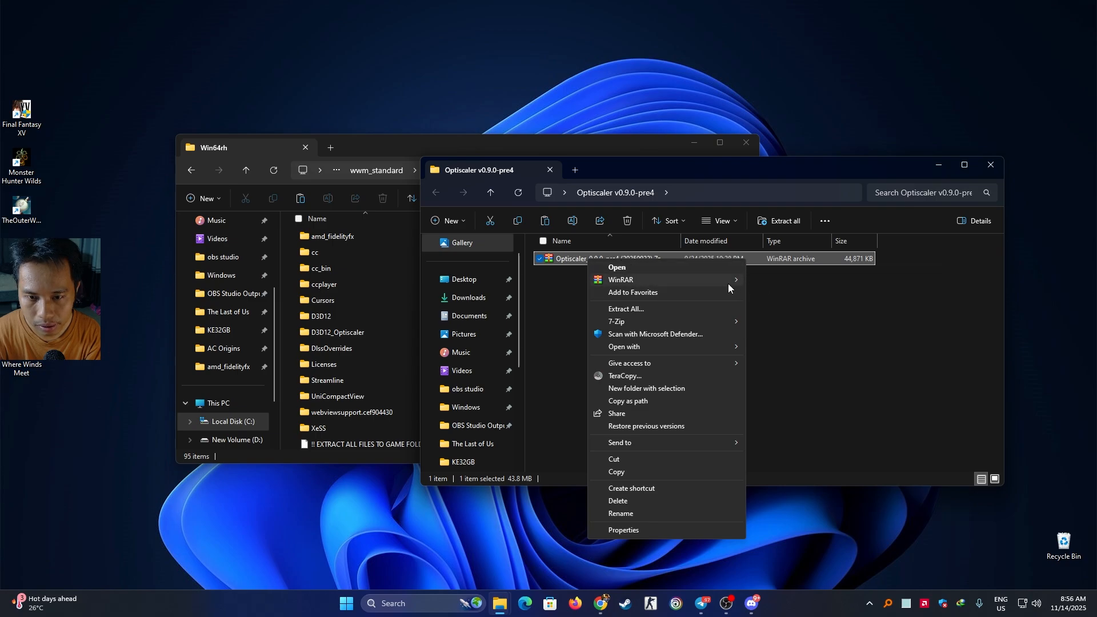
left_click(625, 309)
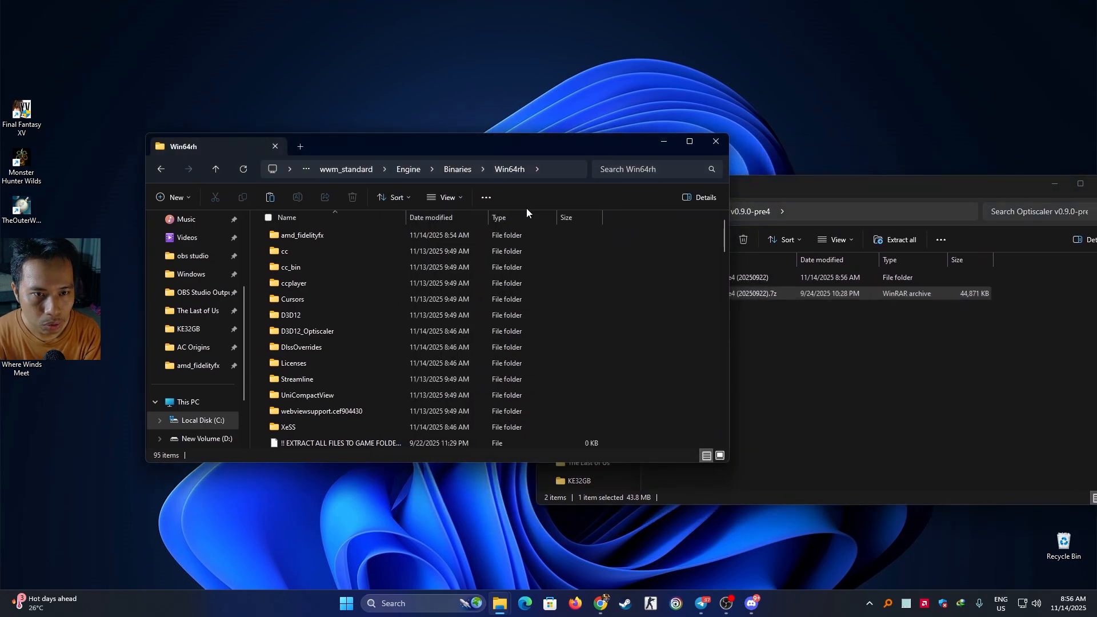
mouse_move(604, 255)
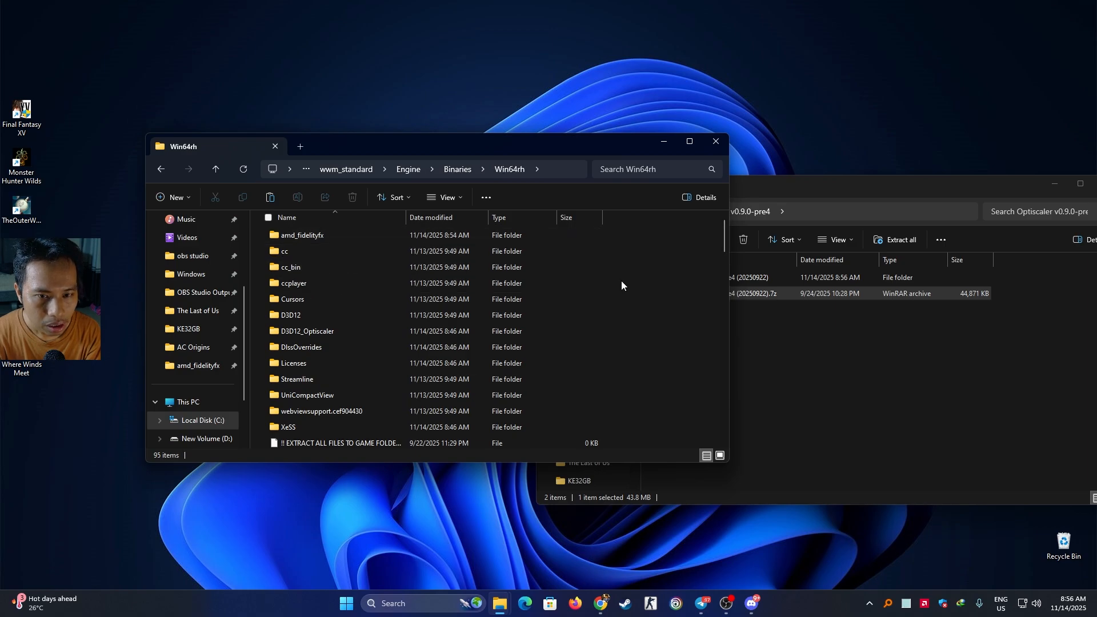
Open Win64rh\amd_fidelityfx and back up the original DLLs with an .og extension.
scroll("down", 3)
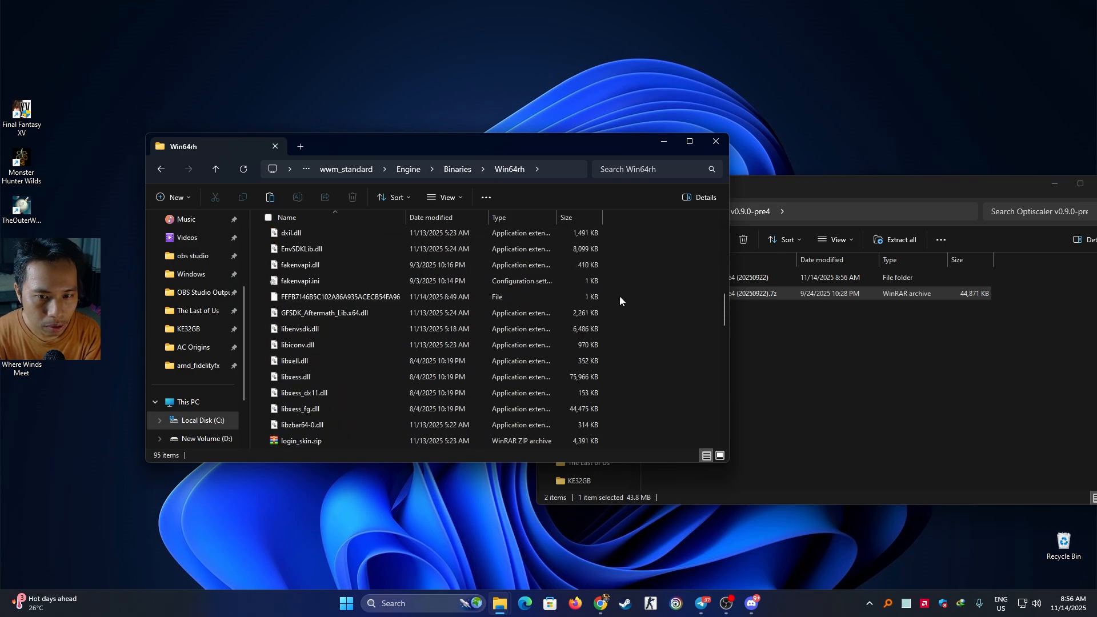
scroll("down", 3)
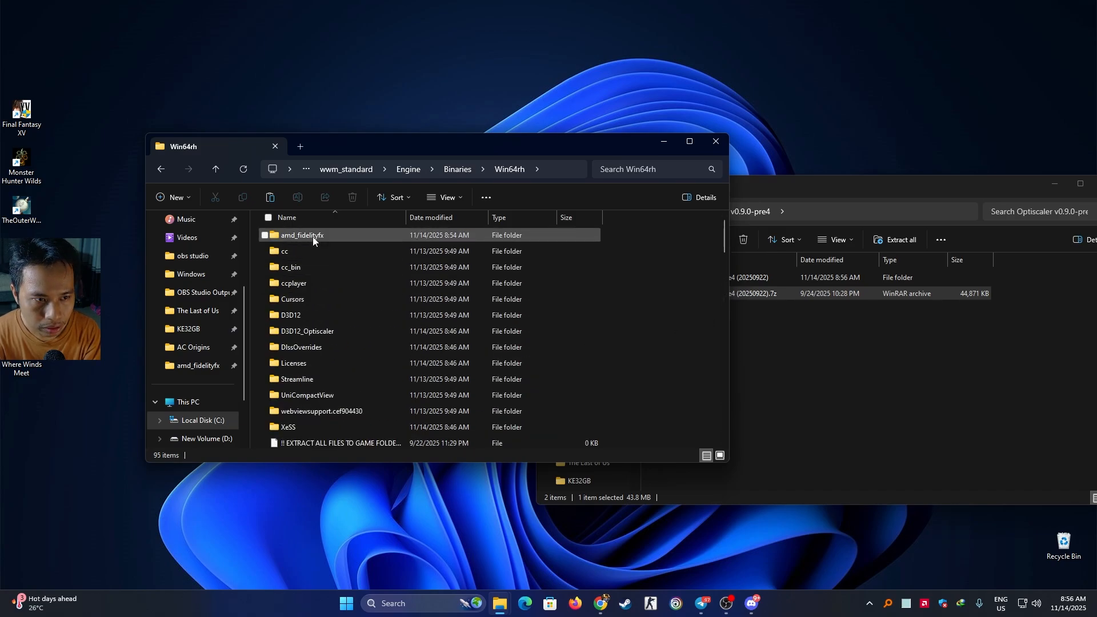
double_click(302, 234)
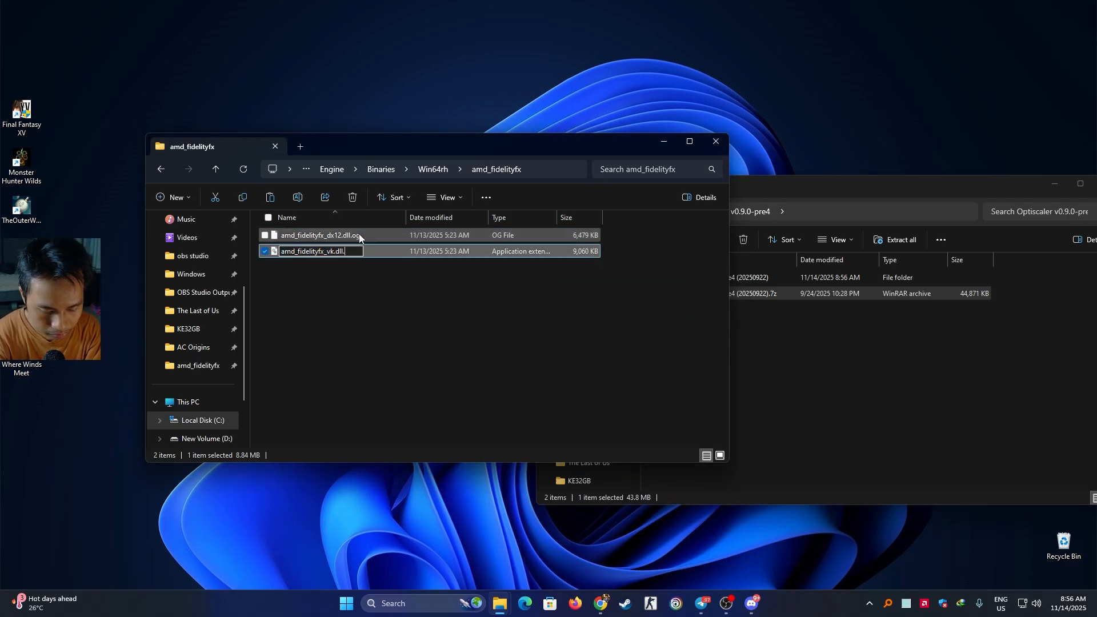
type("og")
key("Return")
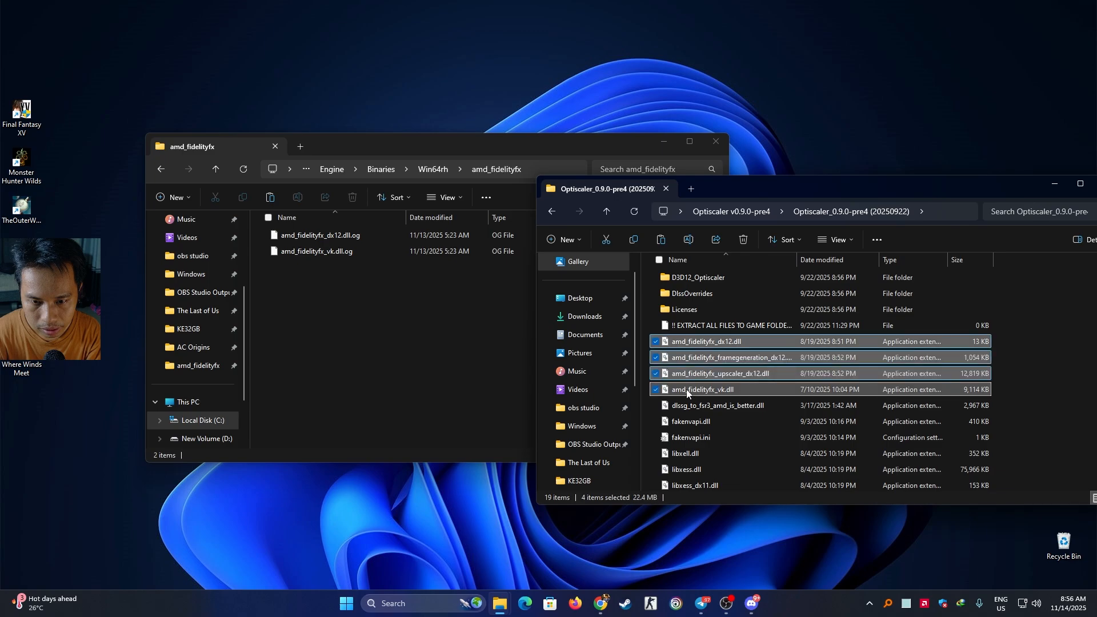
mouse_move(681, 344)
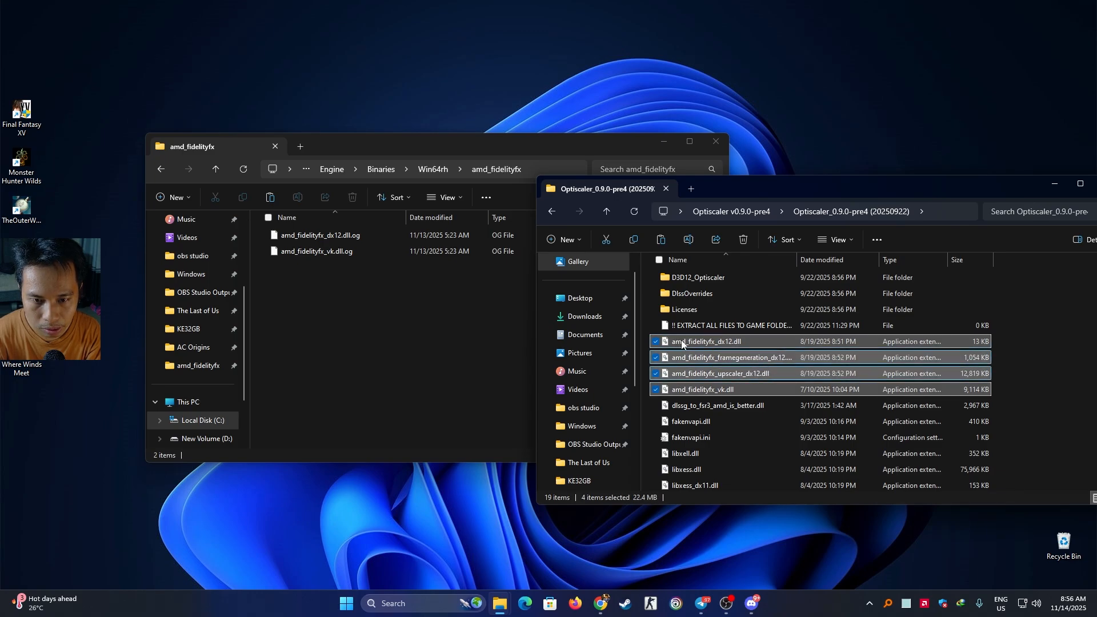
mouse_move(443, 305)
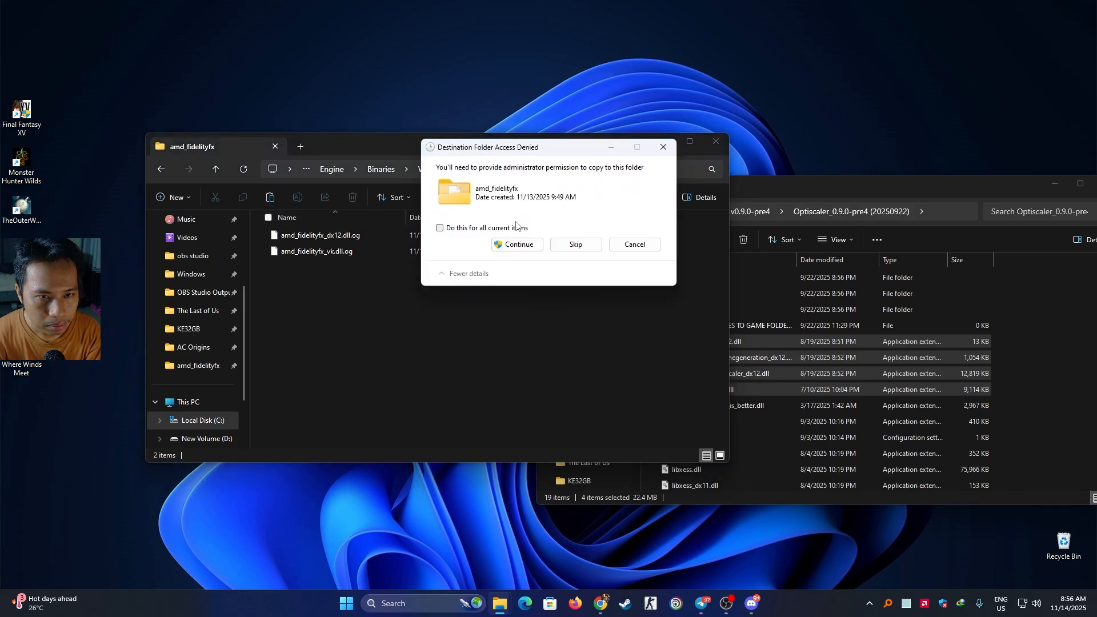
Approve administrator access for all four amd_fidelityfx DLLs being copied in.
left_click(516, 245)
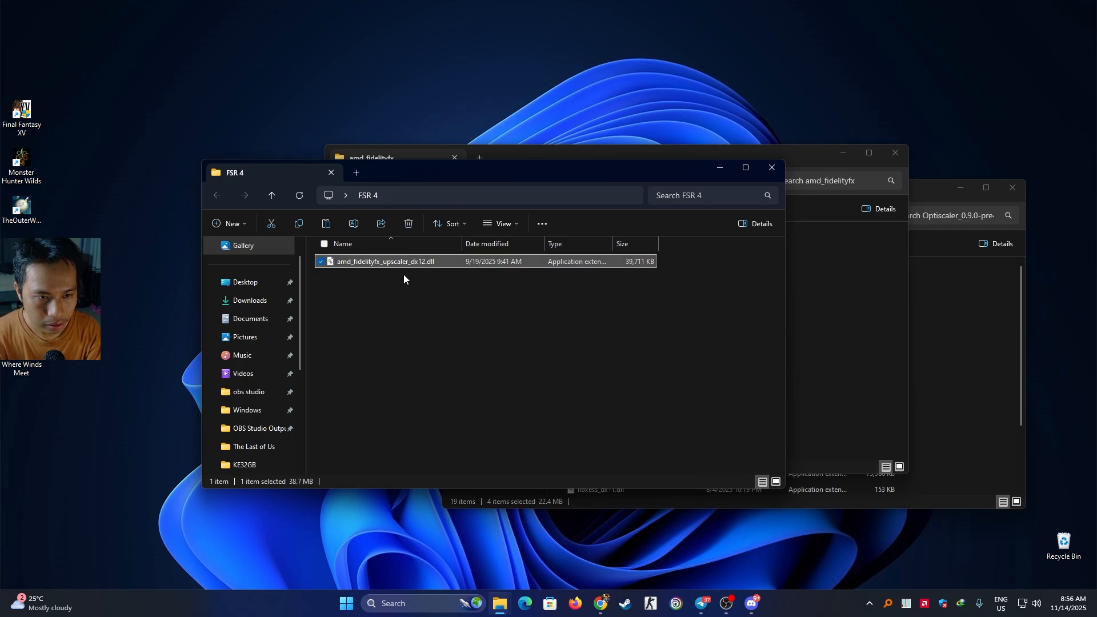
mouse_move(630, 191)
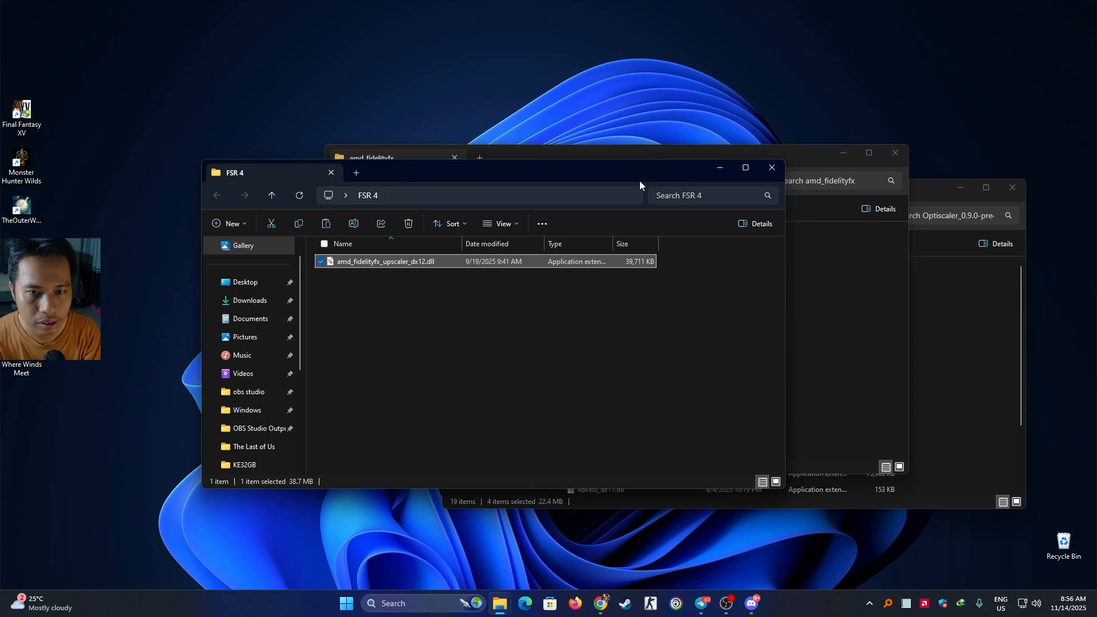
mouse_move(673, 218)
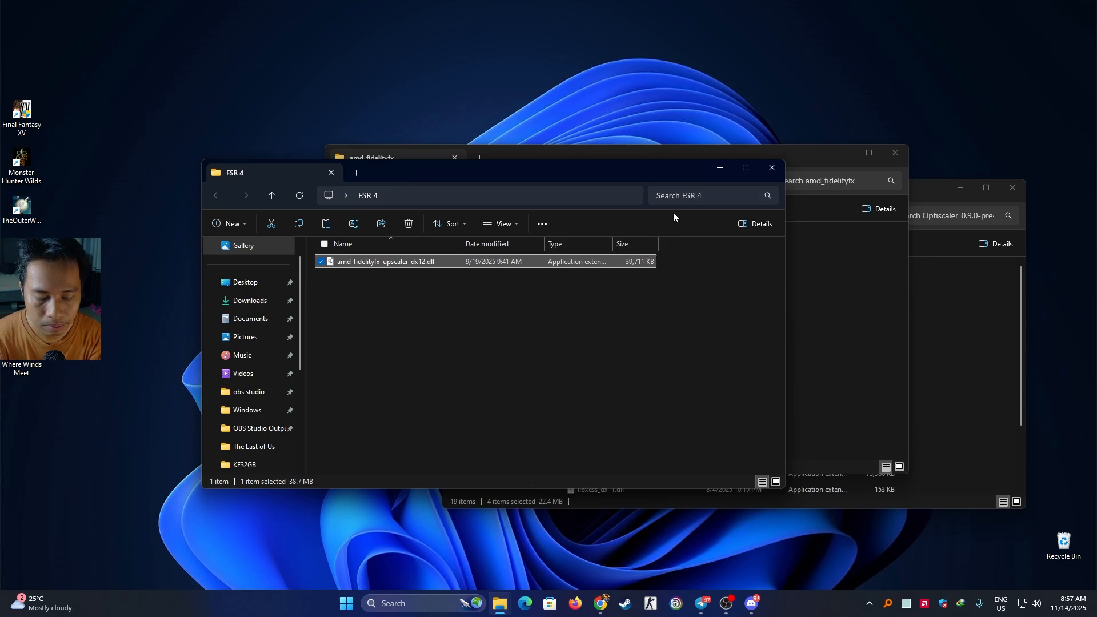
Paste the FSR 4 amd_fidelityfx_upscaler_dx12.dll over the game's copy with admin permission.
left_click(392, 157)
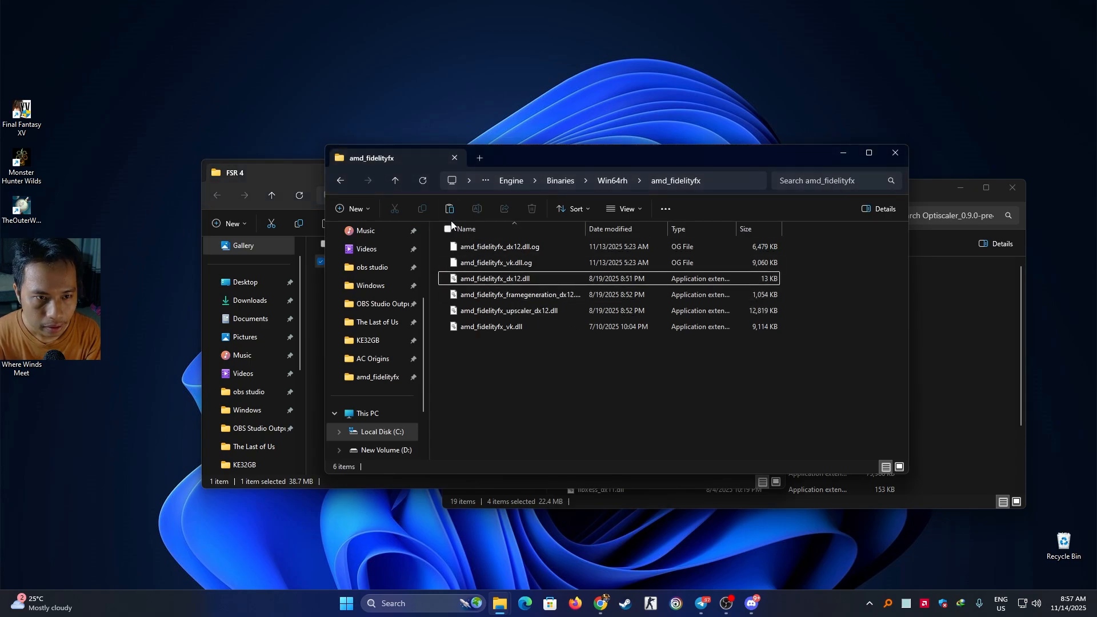
left_click(448, 208)
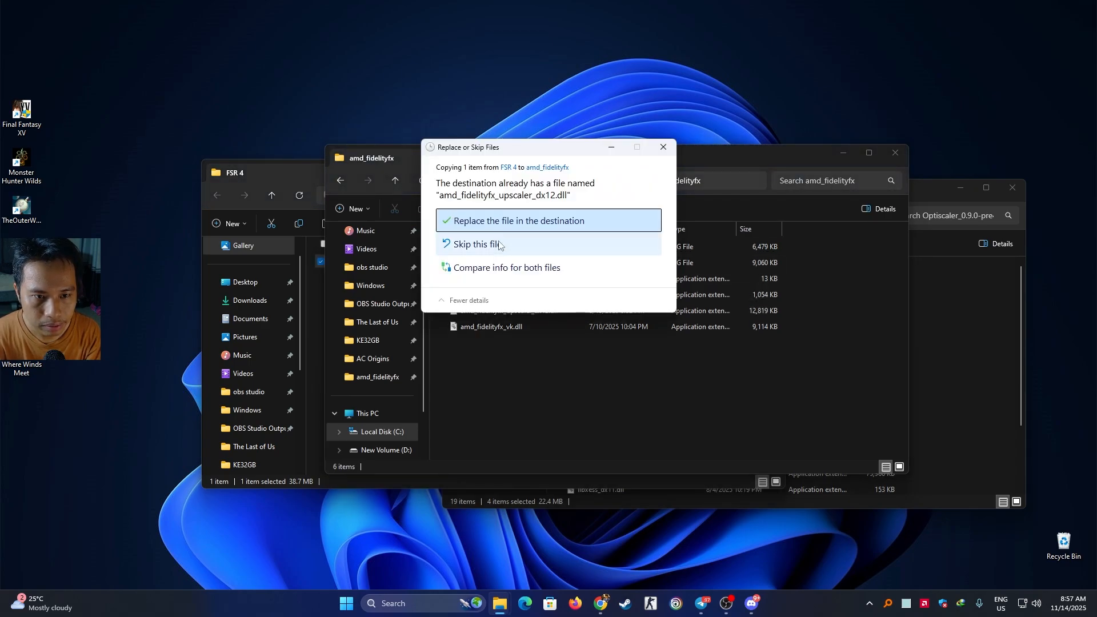
left_click(519, 220)
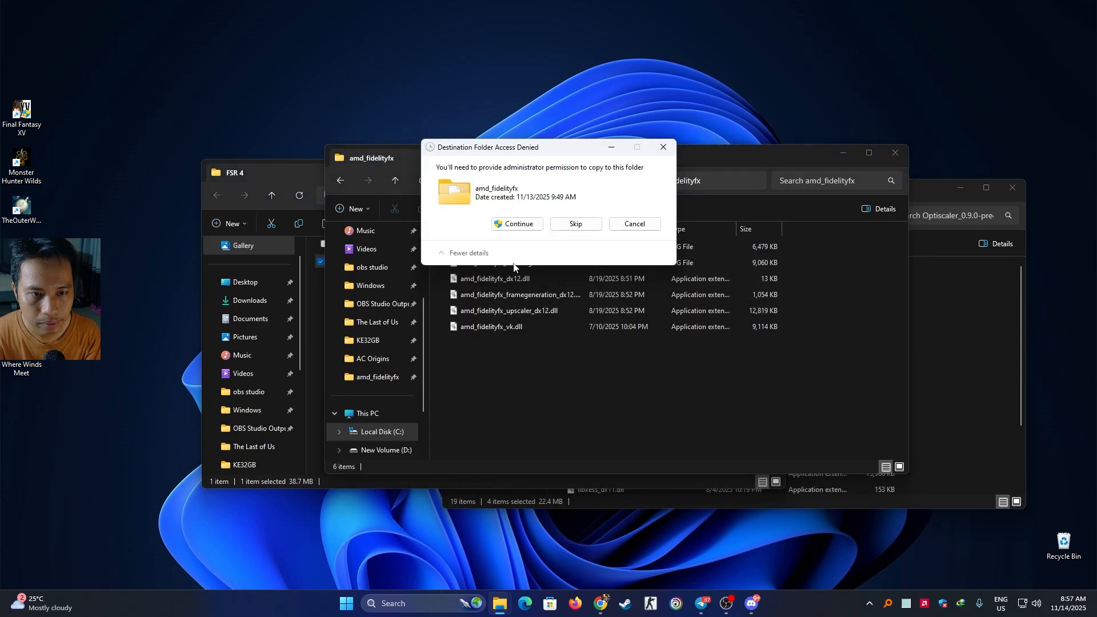
left_click(516, 226)
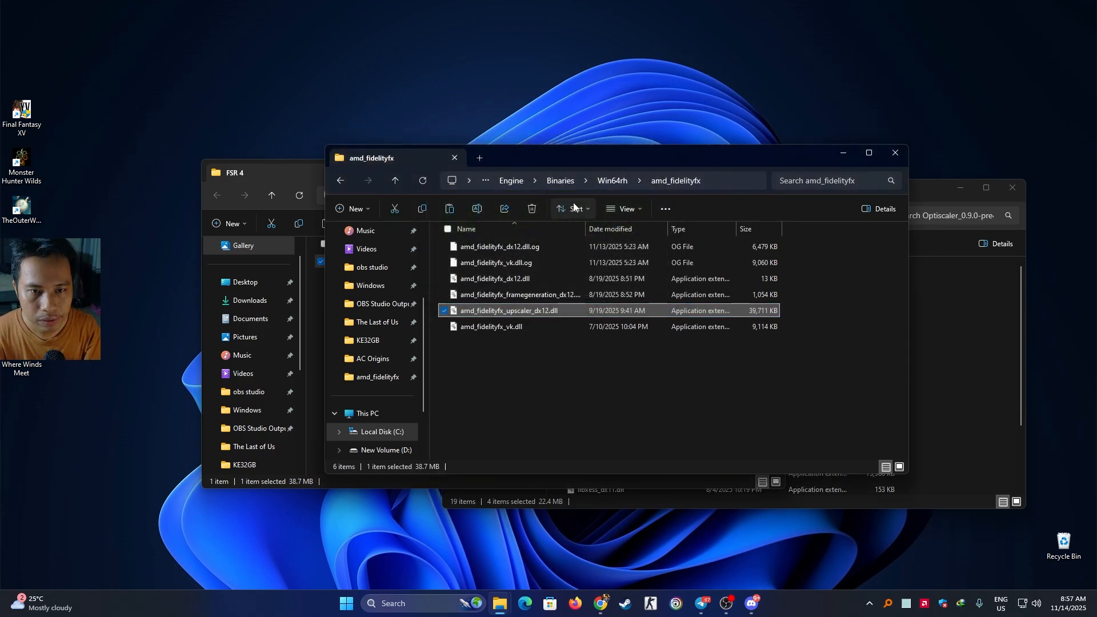
left_click(395, 179)
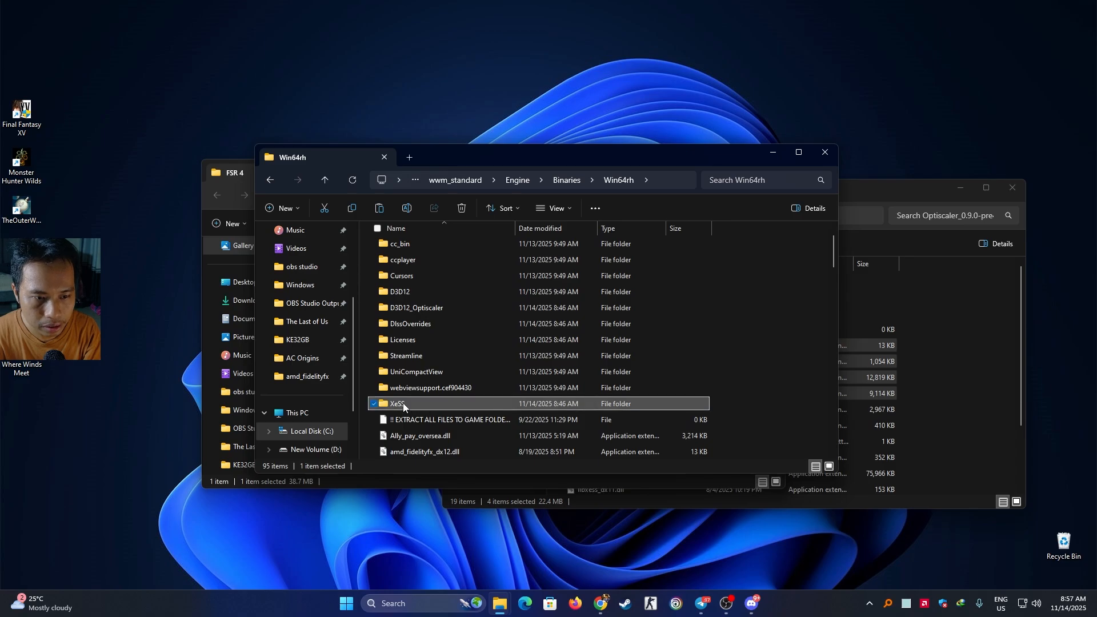
Copy libxell, libxess, libxess_dx11 and libxess_fg DLLs into Win64rh\XeSS with admin permission.
double_click(398, 404)
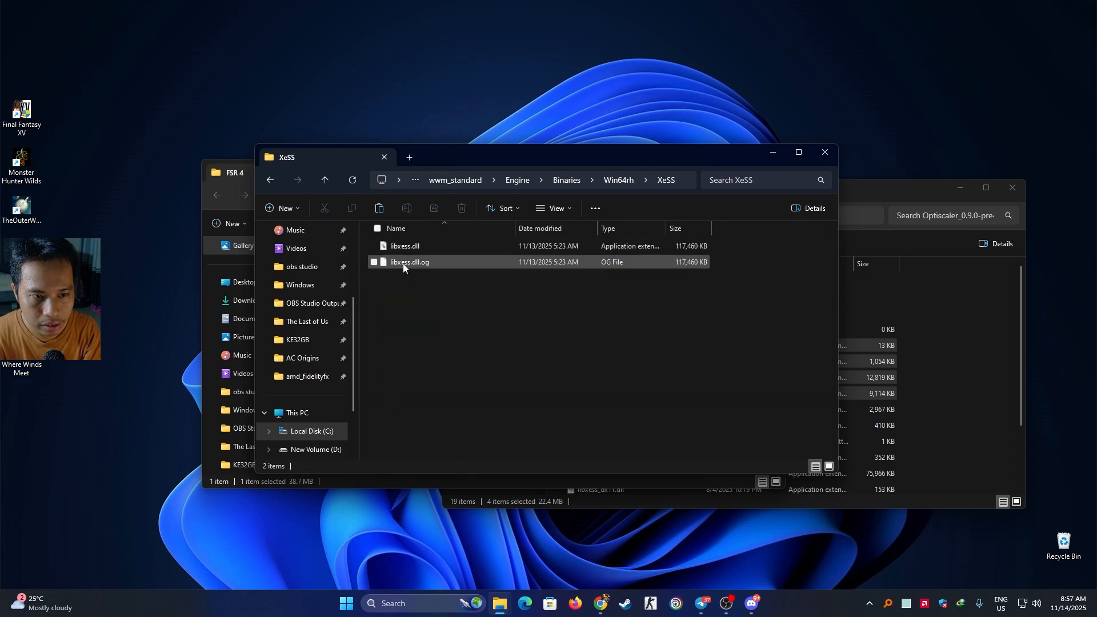
mouse_move(419, 268)
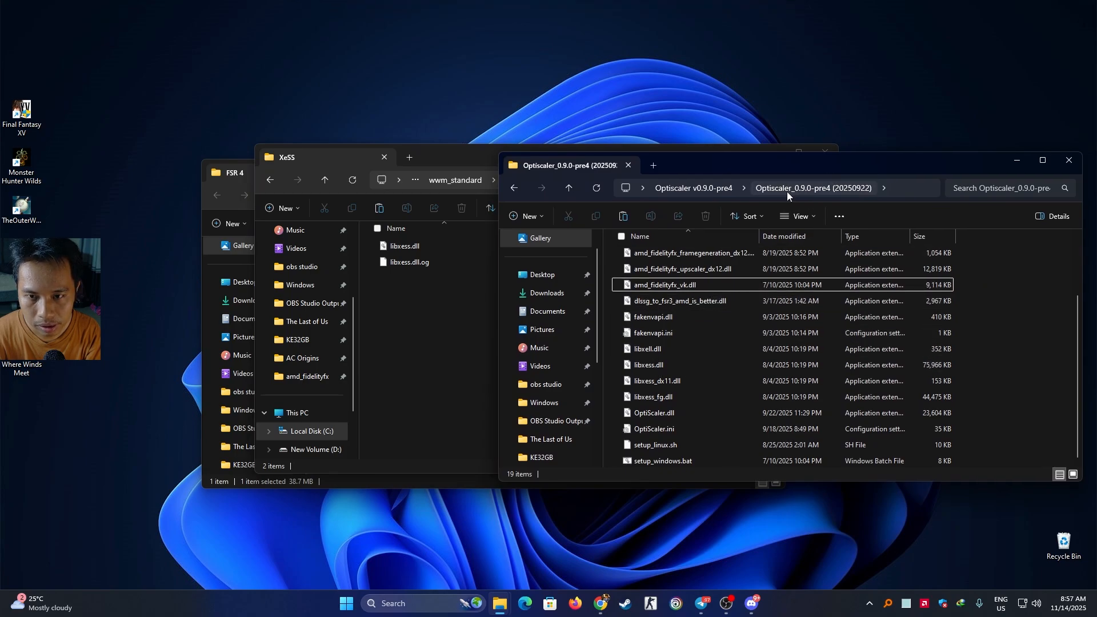
left_click(648, 364)
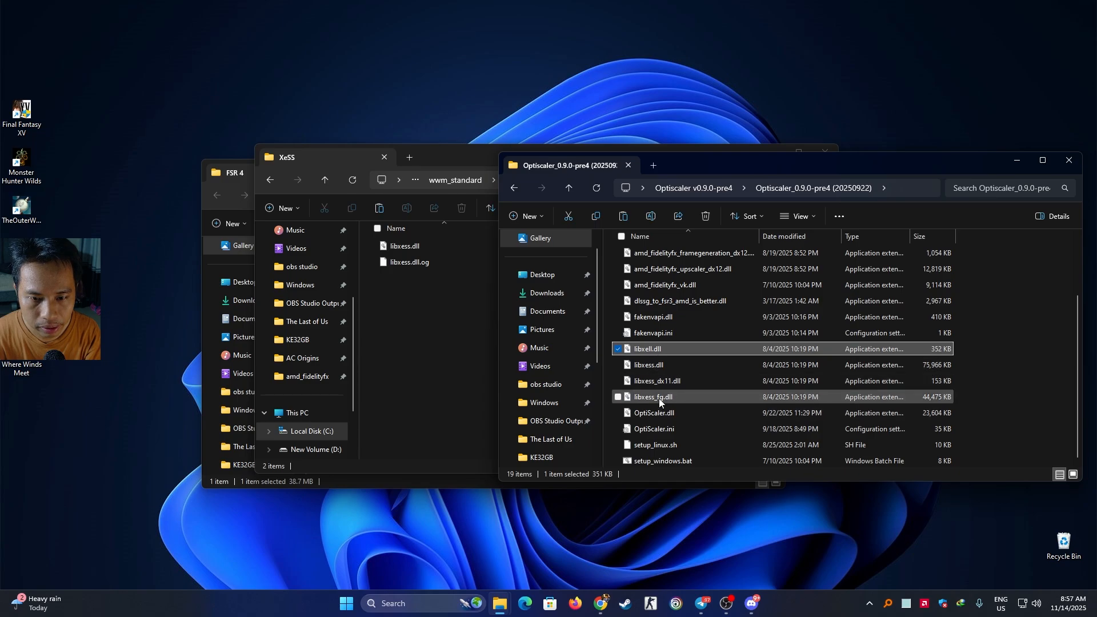
left_click(652, 396)
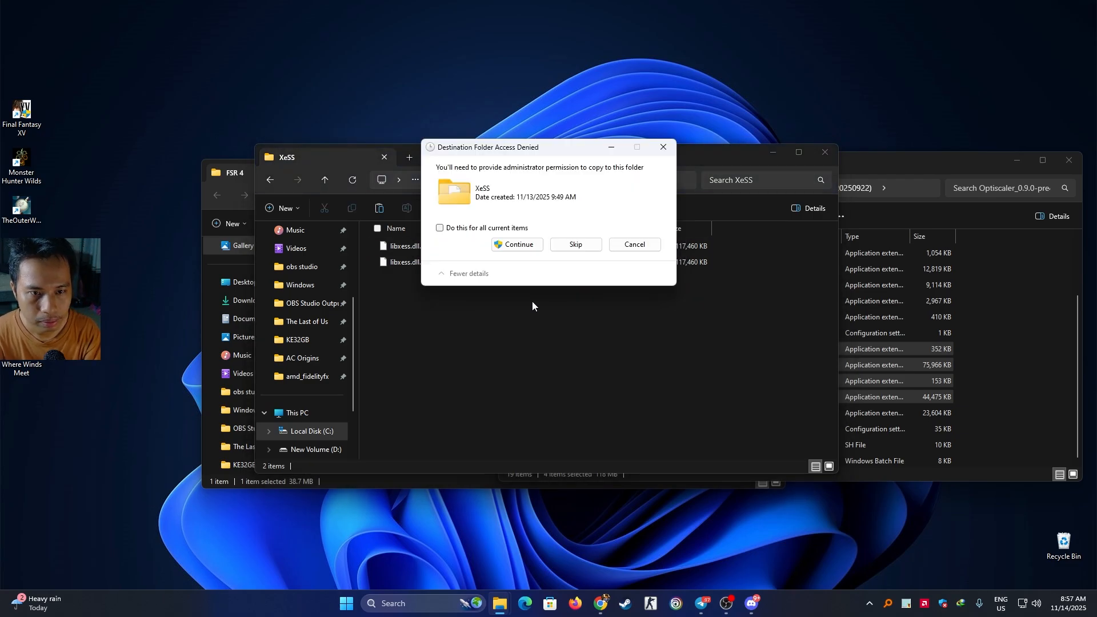
left_click(515, 244)
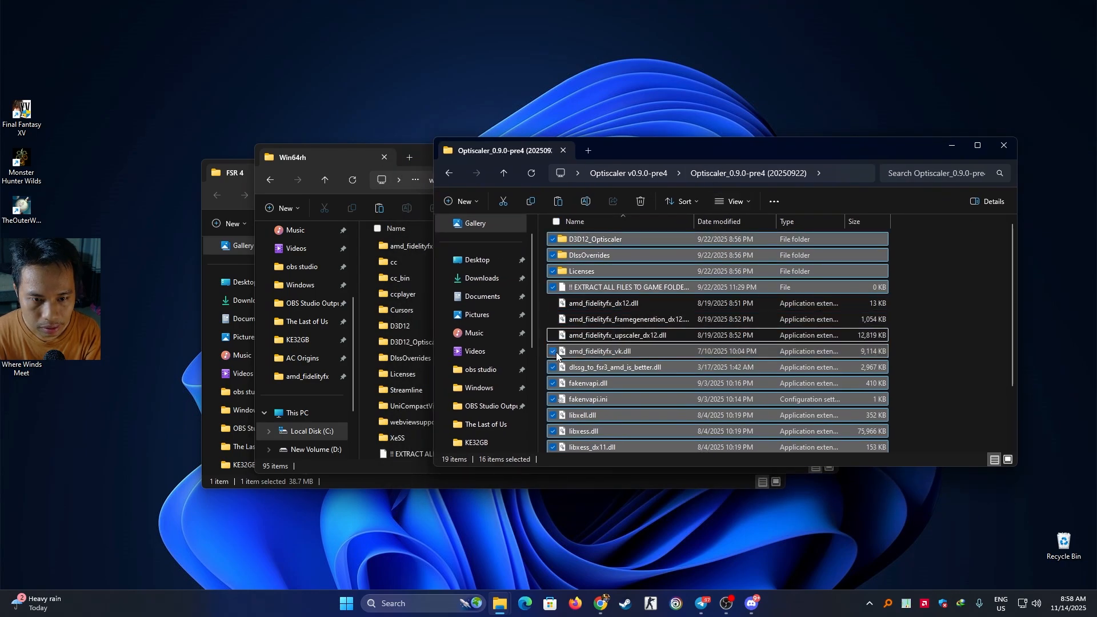
Copy the OptiScaler pre4 files into Win64rh, replacing the 22 same-named files.
scroll("down", 3)
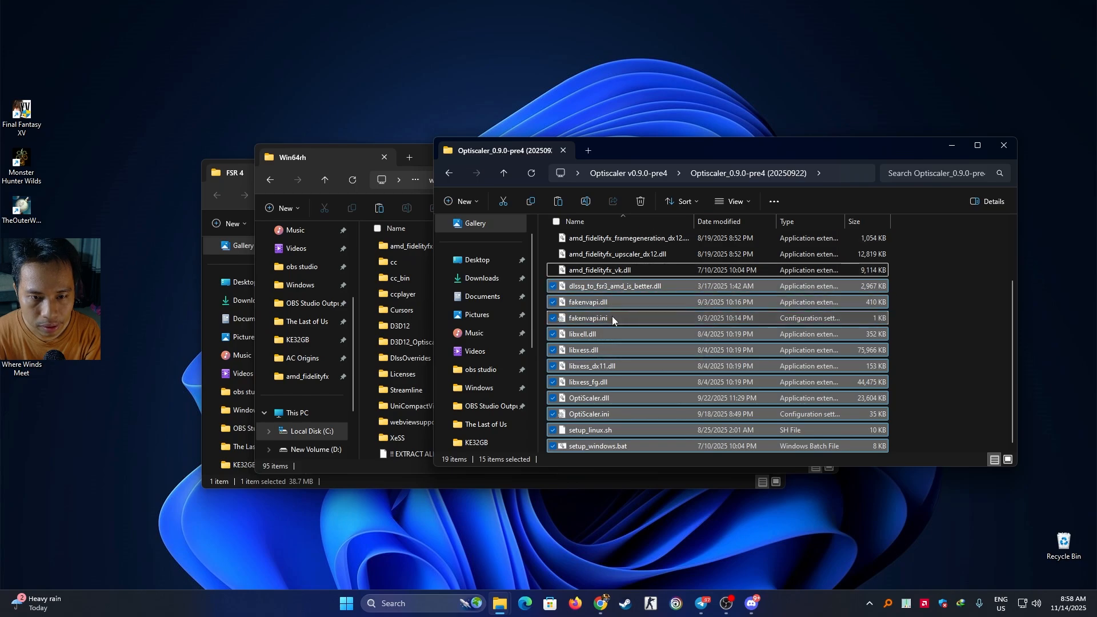
mouse_move(589, 350)
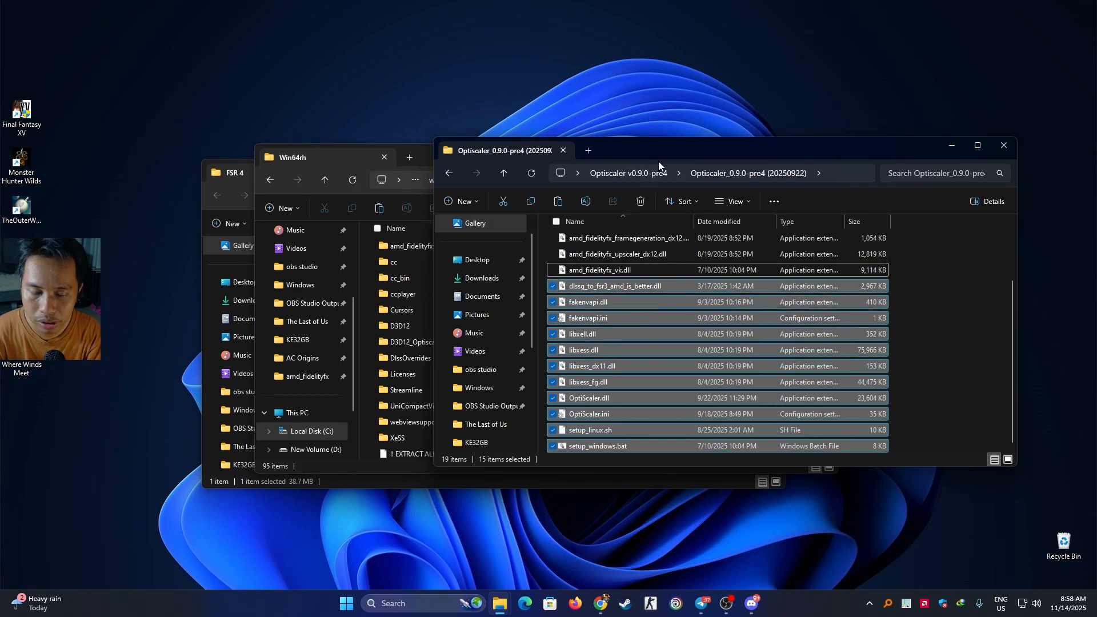
left_click(556, 221)
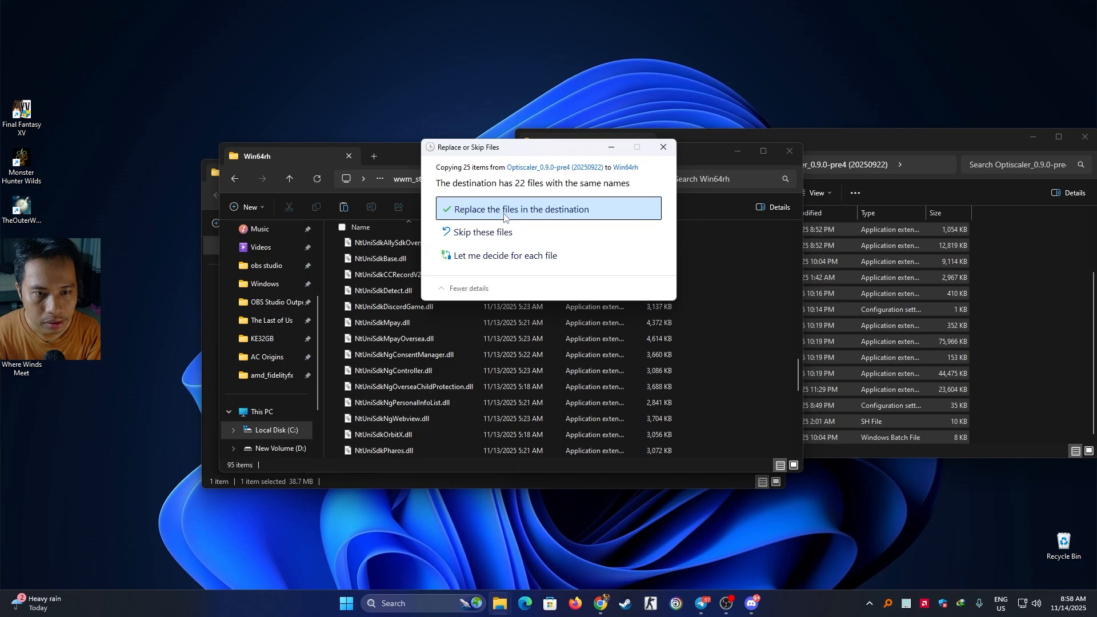
left_click(518, 208)
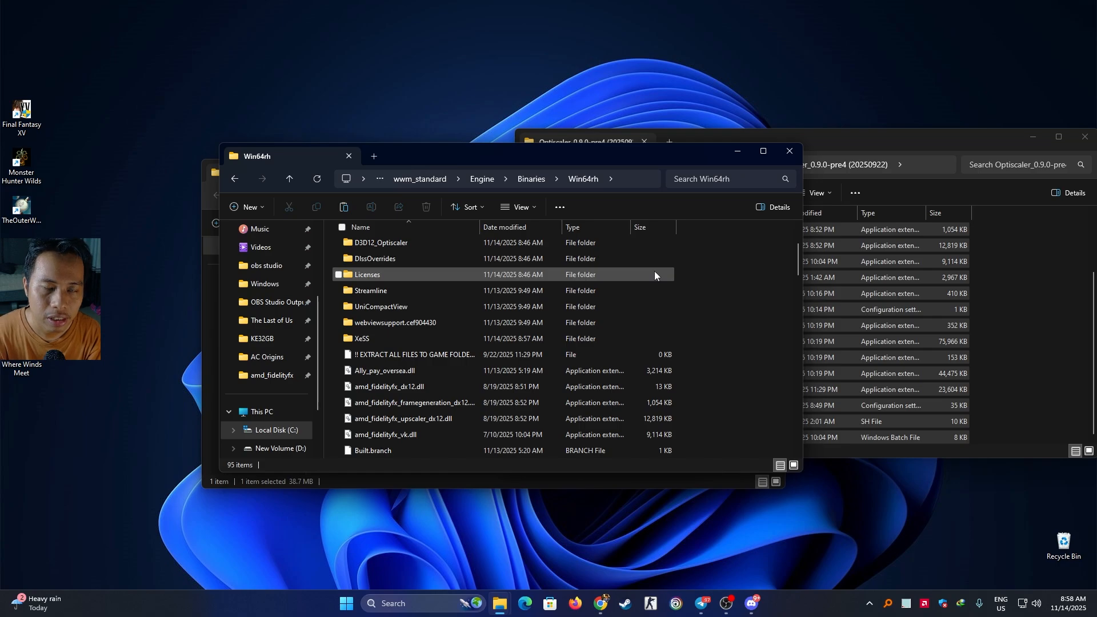
mouse_move(36, 366)
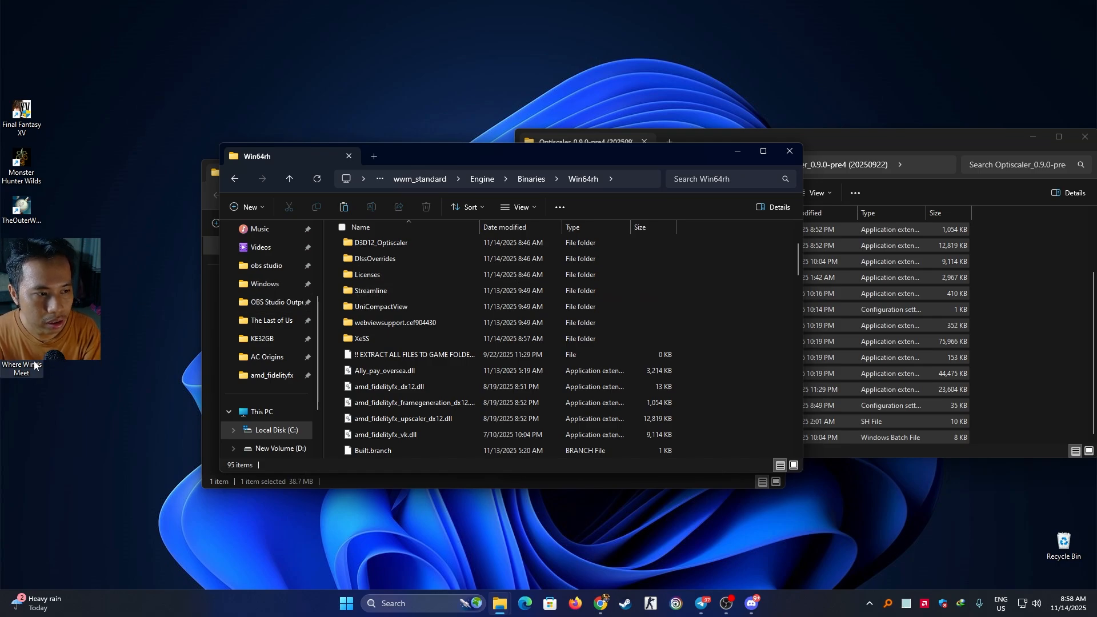
mouse_move(129, 354)
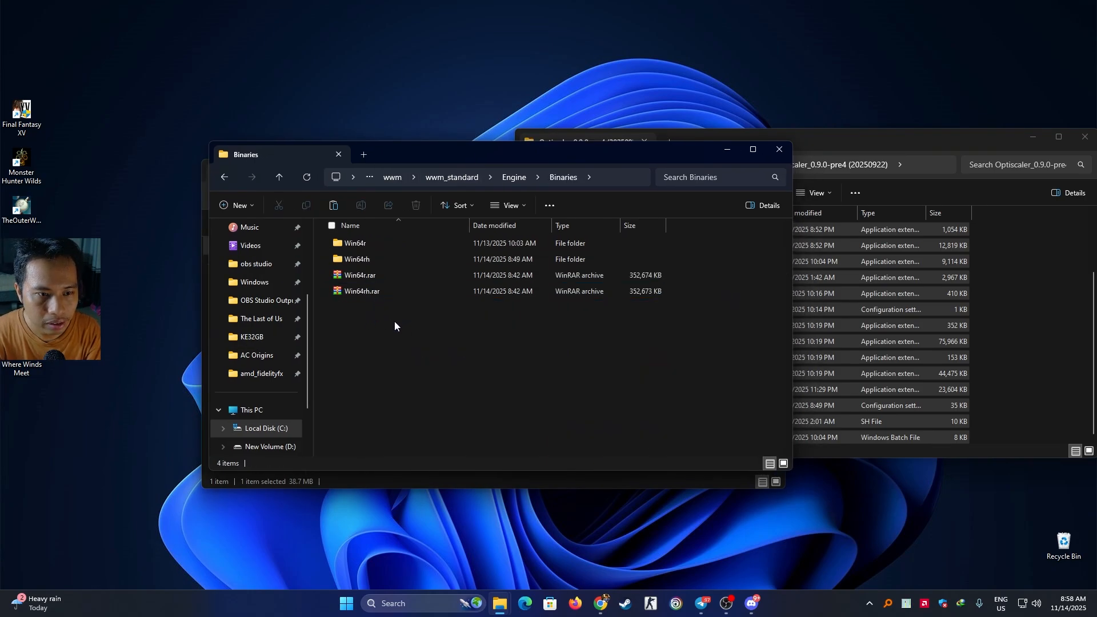
left_click(360, 276)
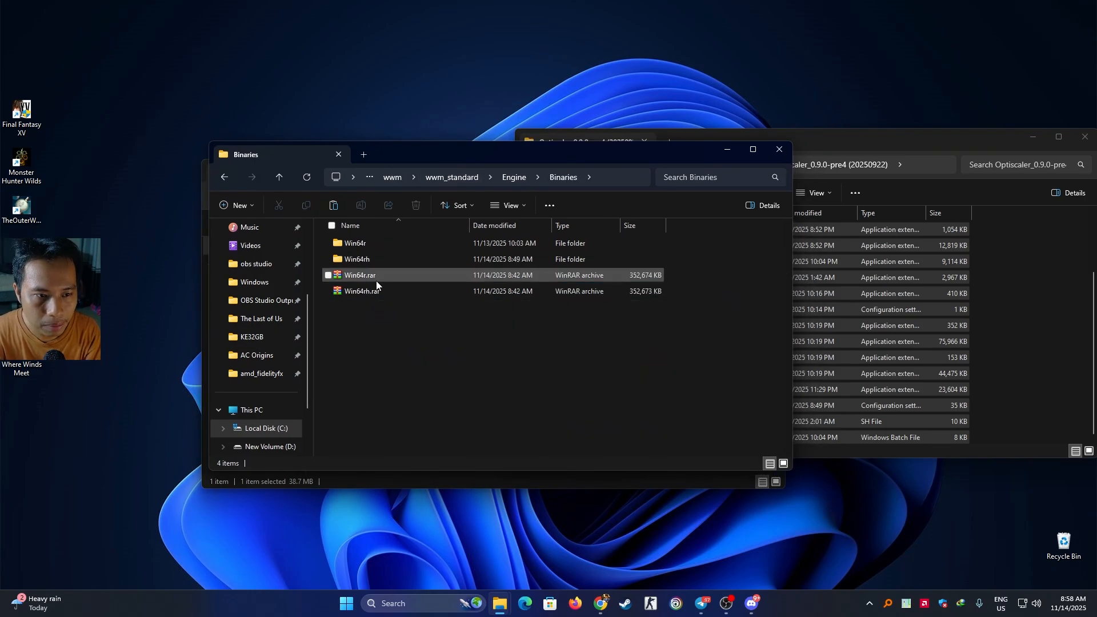
mouse_move(373, 284)
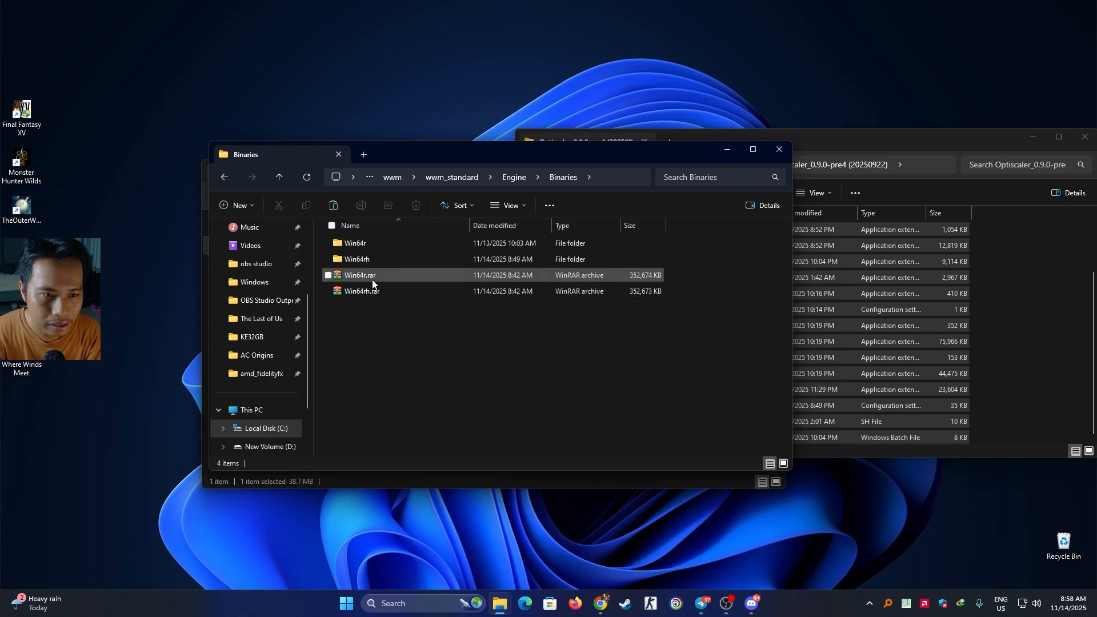
left_click(357, 259)
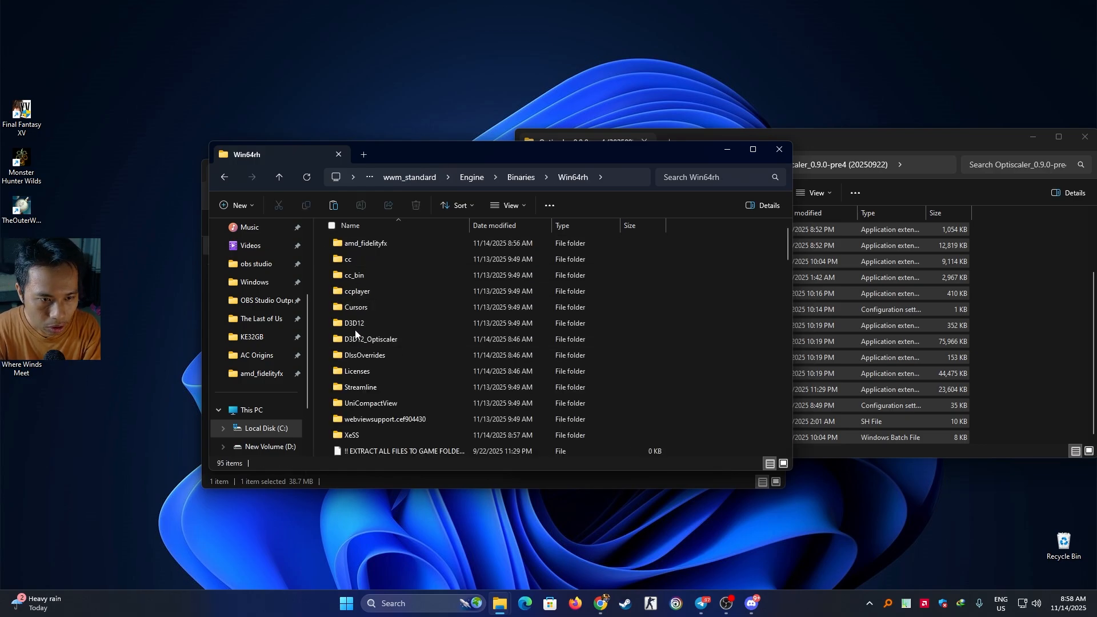
Merge DlssOverrides\EnableSignatureOverride.reg into the registry and return to Win64rh.
double_click(365, 355)
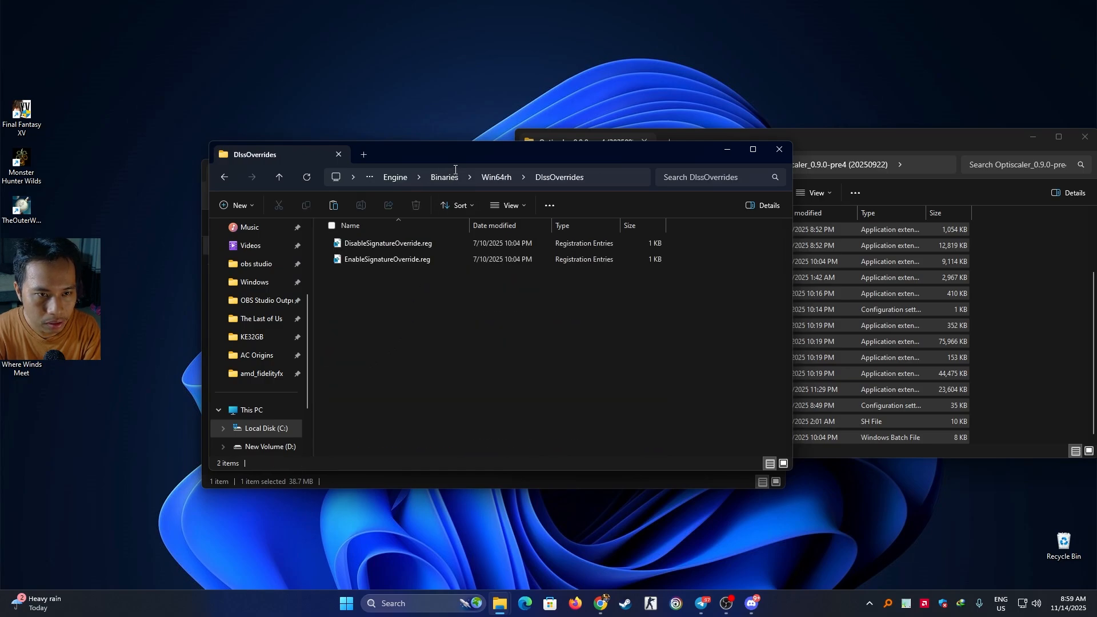
left_click(386, 260)
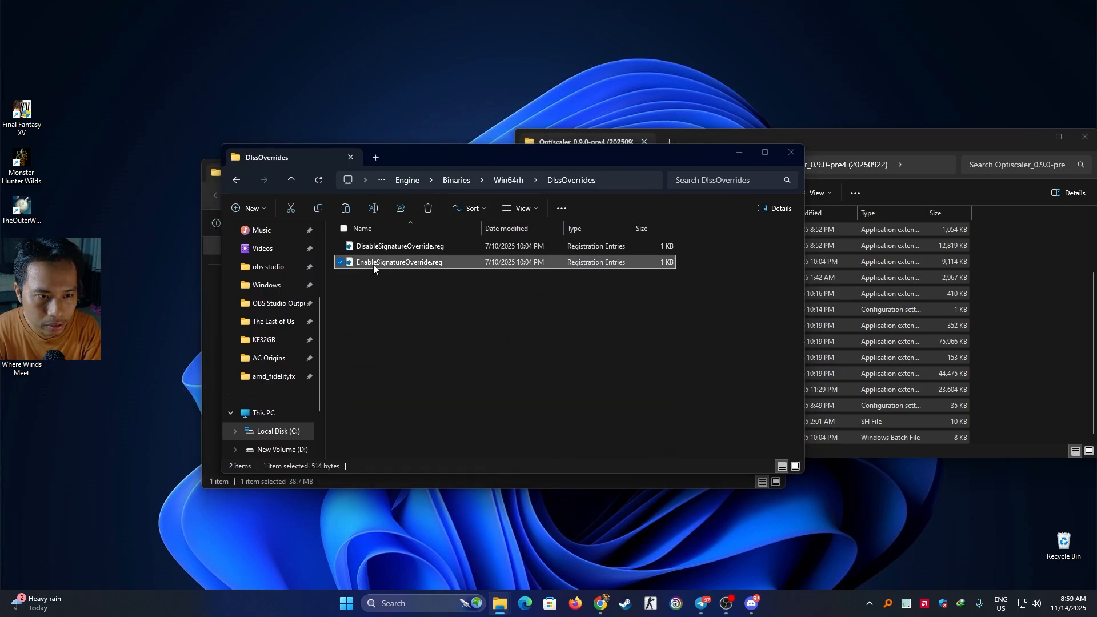
double_click(398, 262)
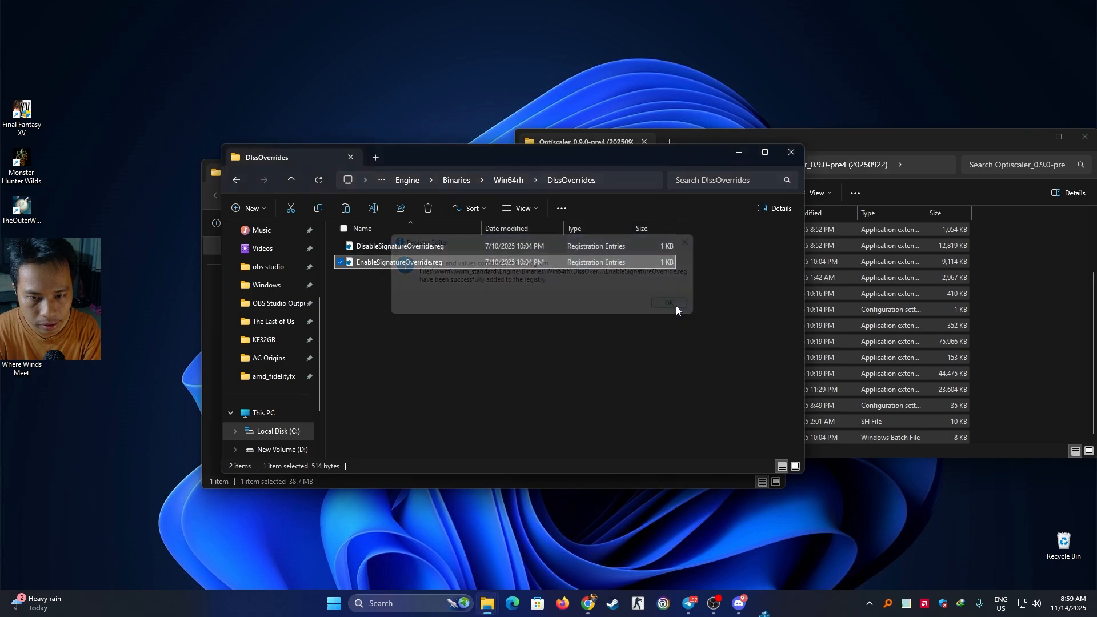
left_click(667, 301)
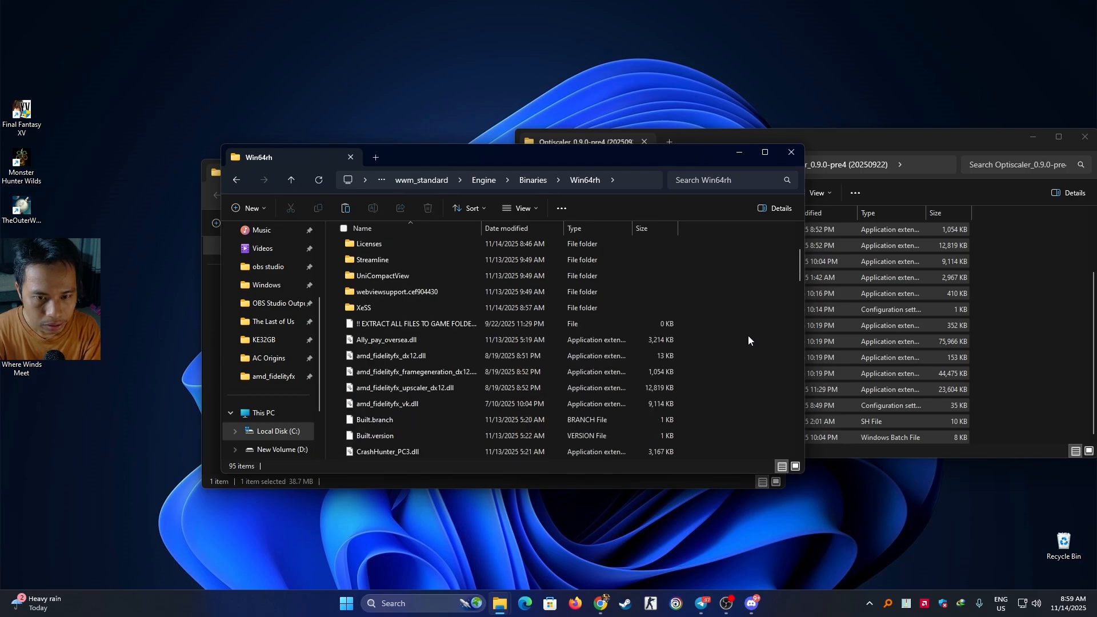
scroll("down", 3)
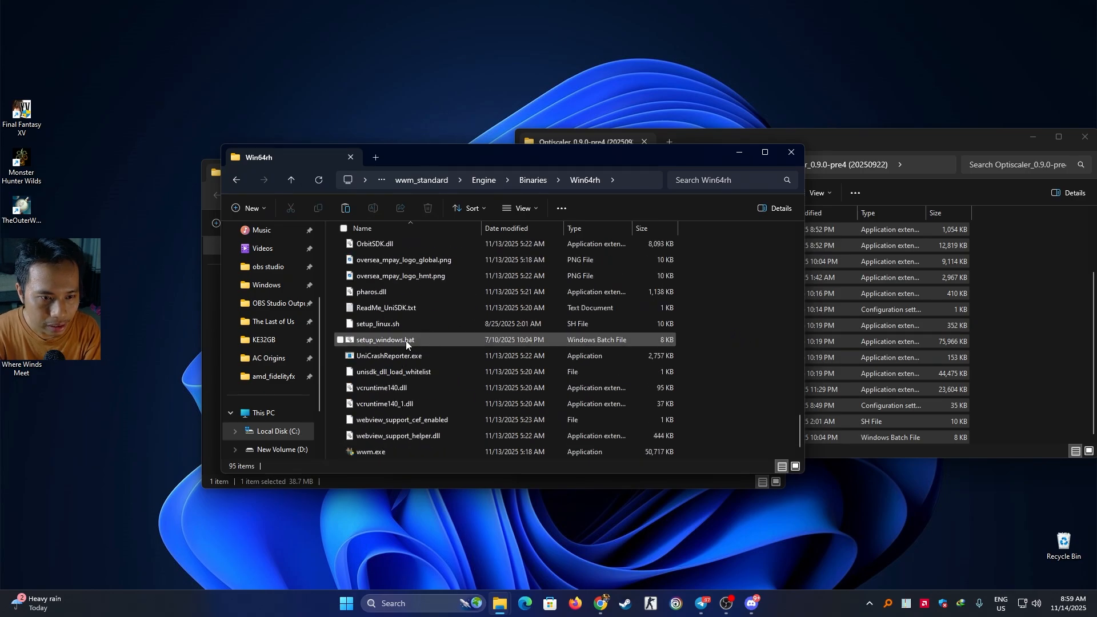
Run setup_windows.bat choosing 1 for dxgi.dll and 1 for AMD/Intel.
double_click(385, 339)
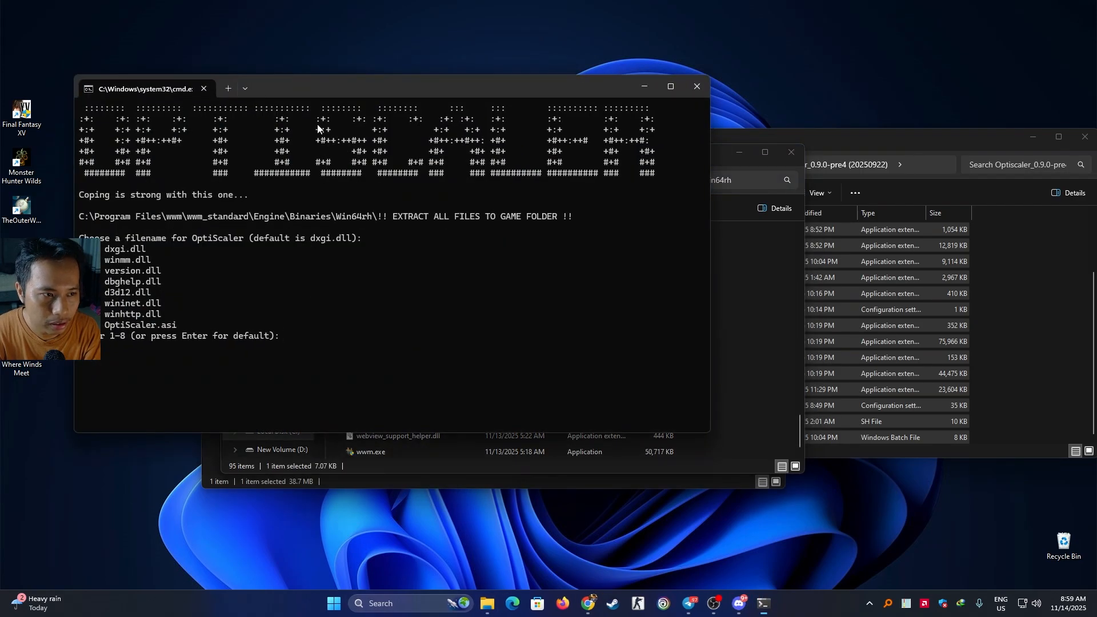
type("1")
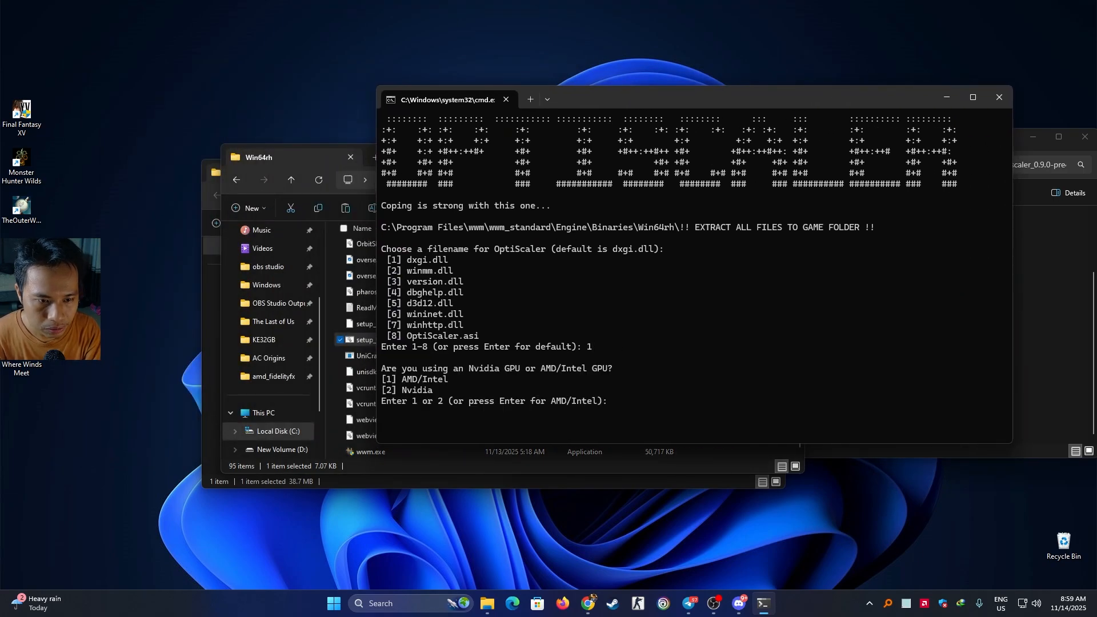
type("1")
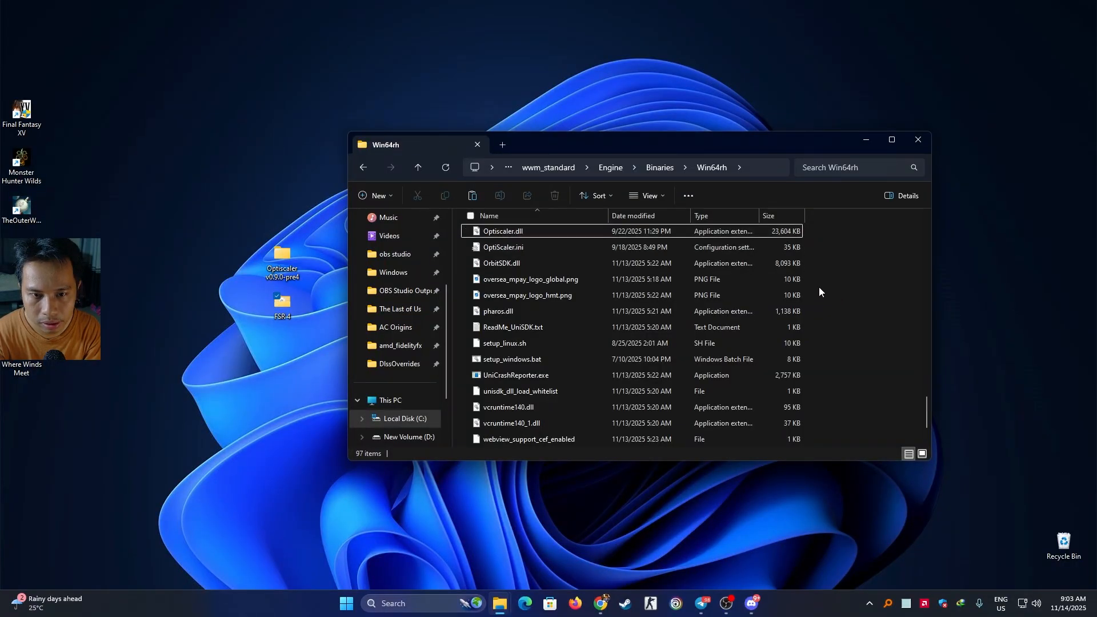
Rename OptiScaler.dll in Win64rh to dxgi.dll.
left_click(503, 279)
type("dxgi")
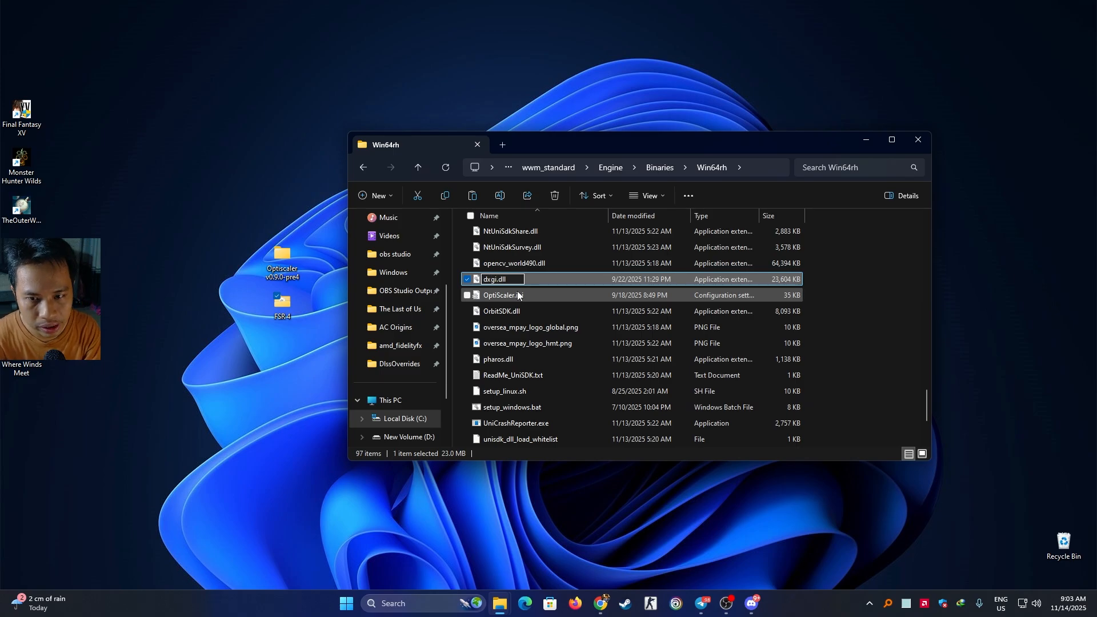
mouse_move(850, 304)
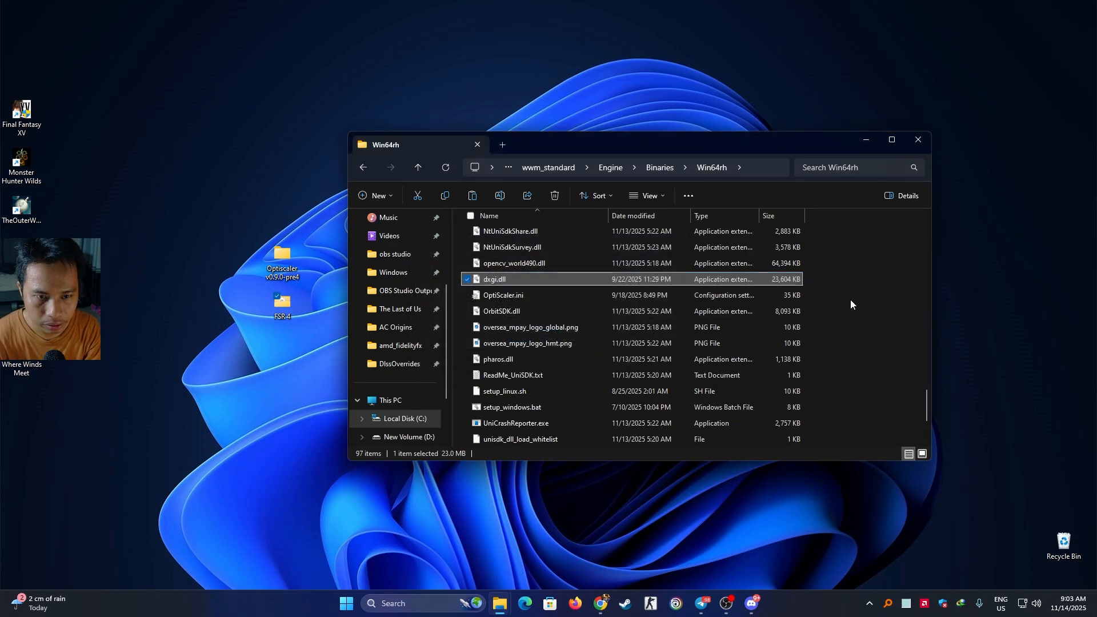
left_click(495, 408)
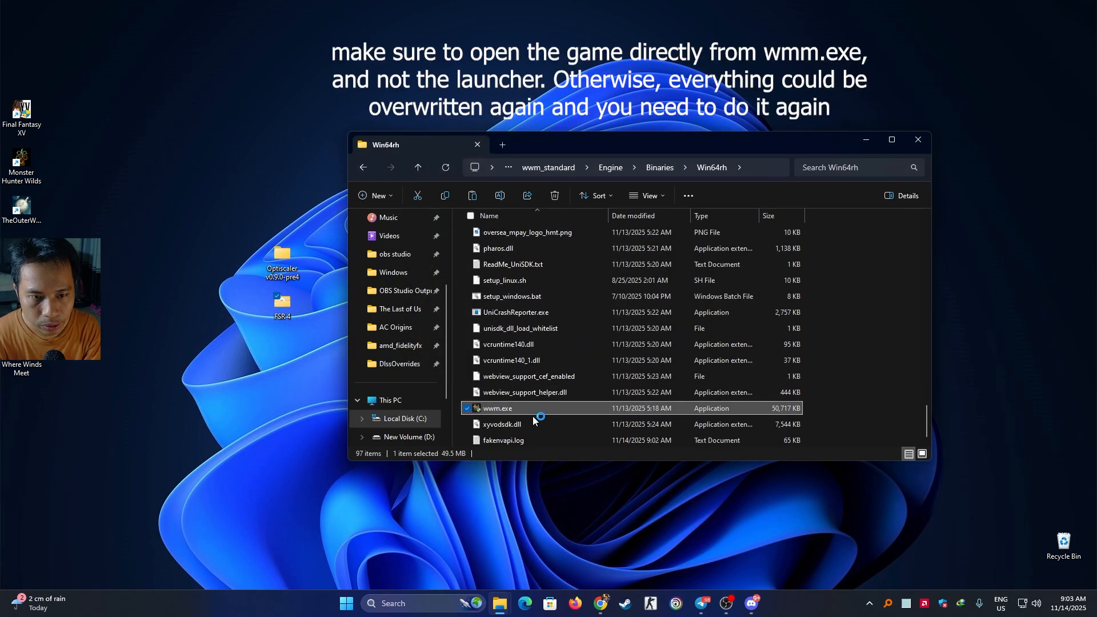
Launch Where Winds Meet directly from wwm.exe instead of the launcher.
double_click(498, 408)
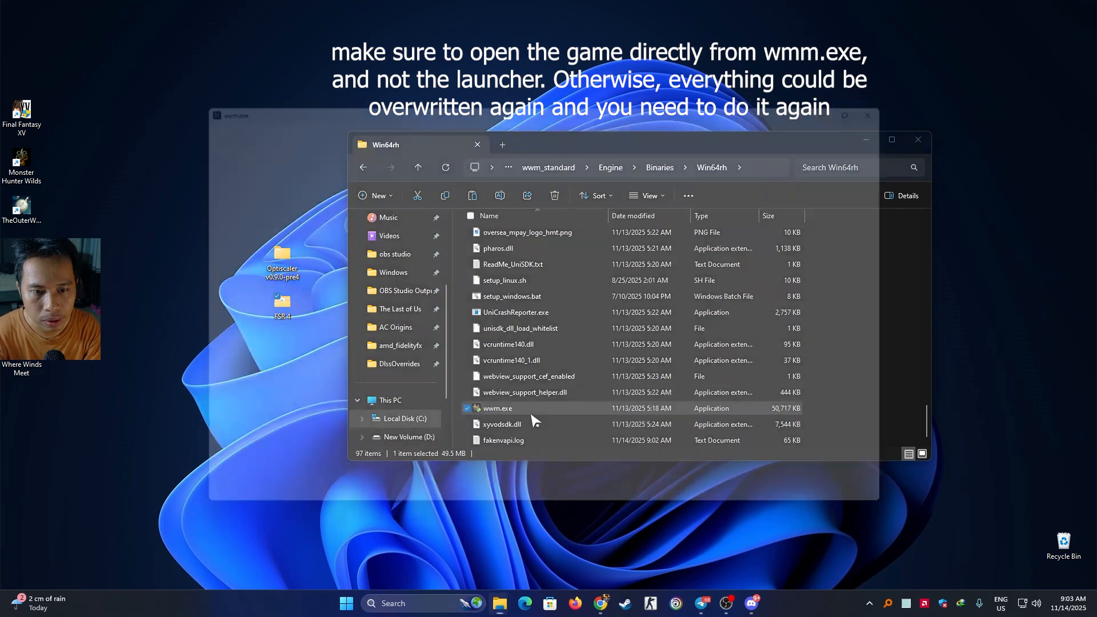
double_click(498, 408)
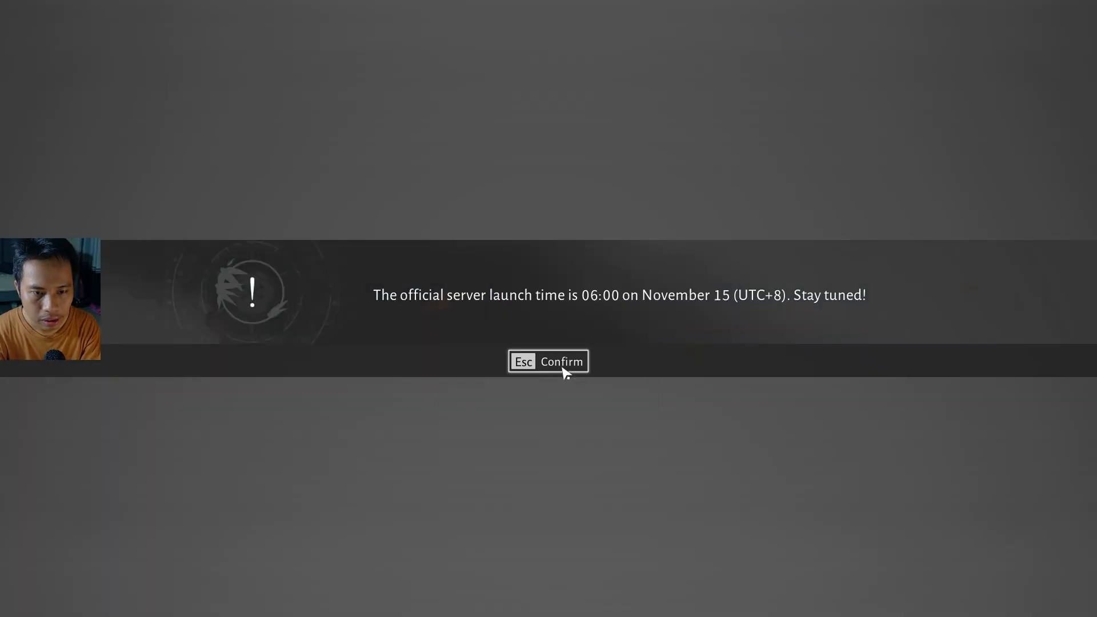
Confirm the server launch-time notice so the game reaches its title screen.
left_click(548, 363)
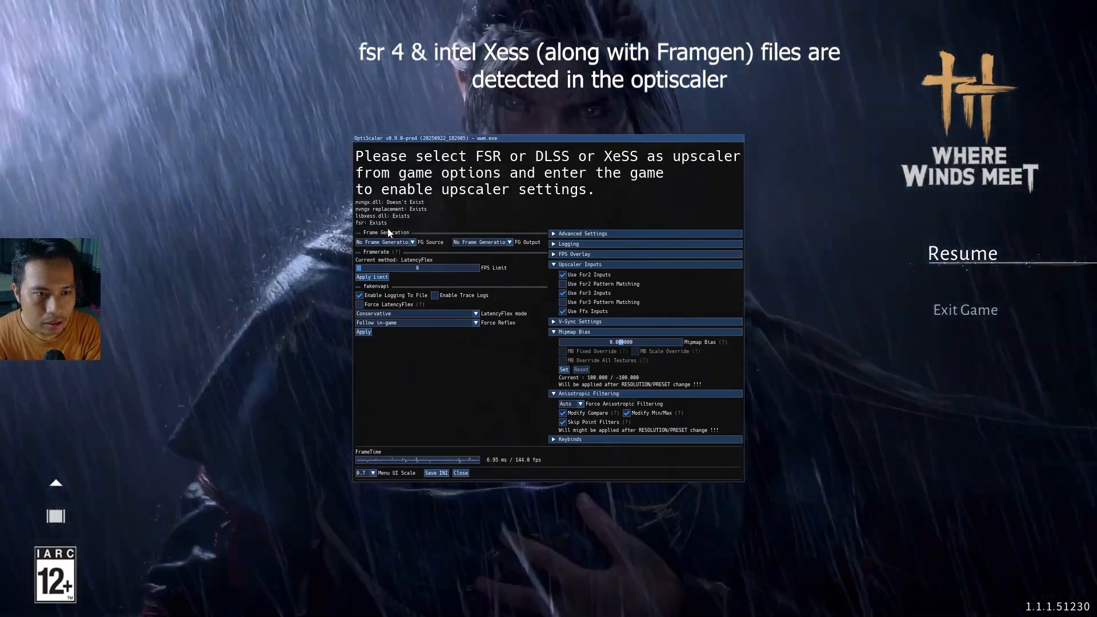
mouse_move(435, 243)
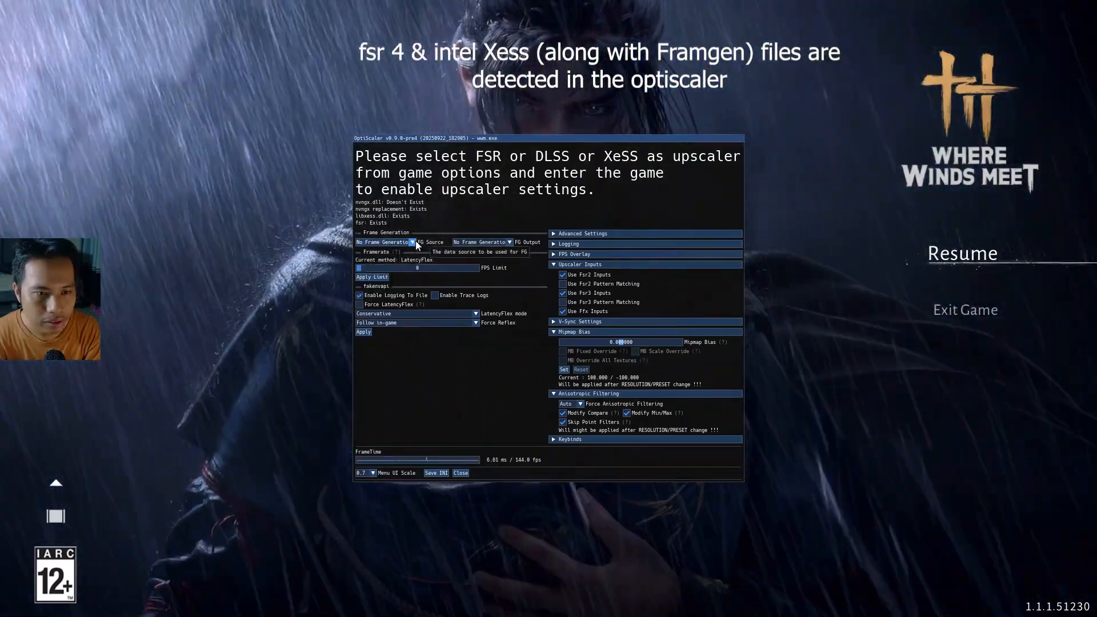